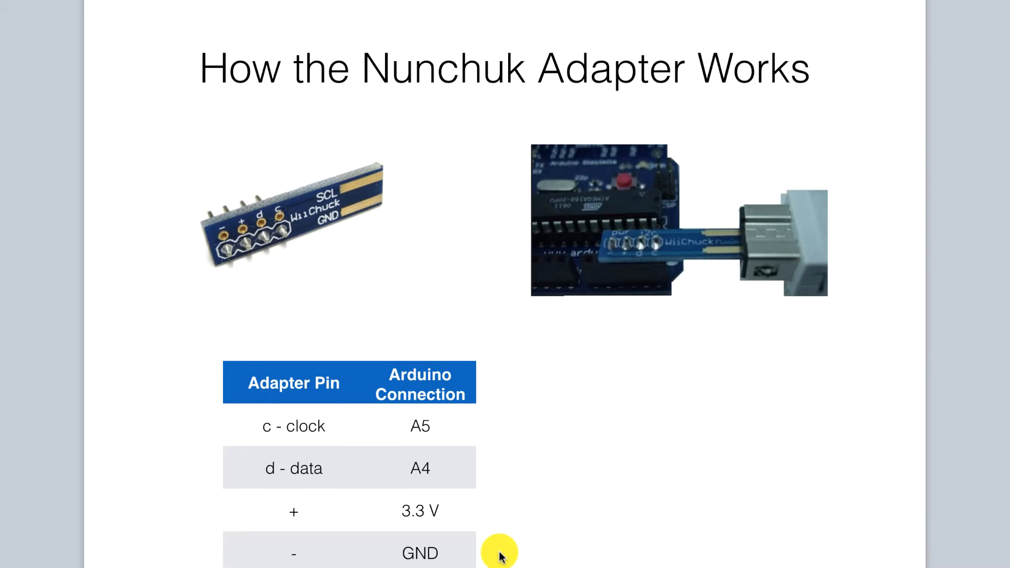
pyautogui.moveTo(513, 448)
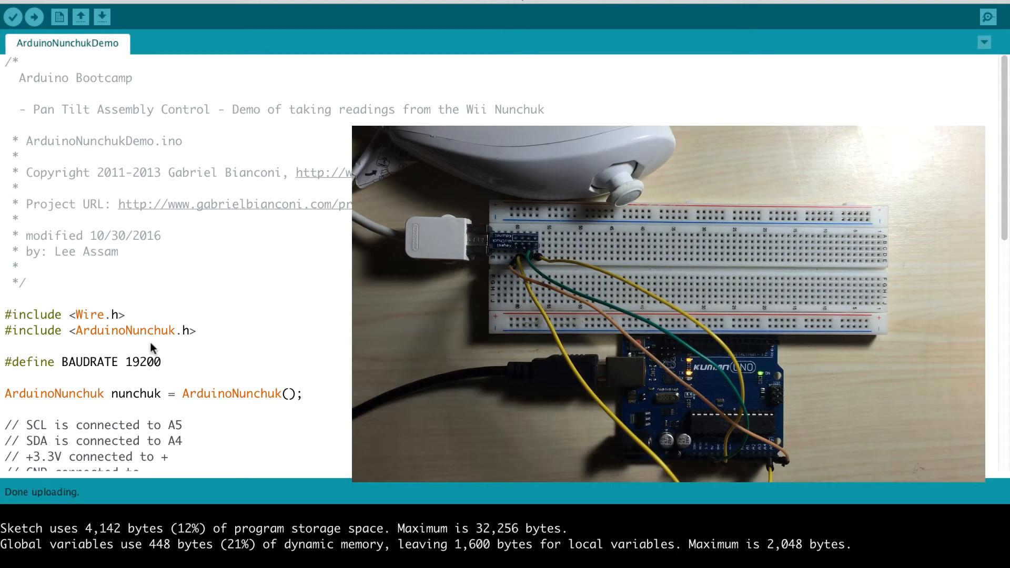
pyautogui.moveTo(187, 342)
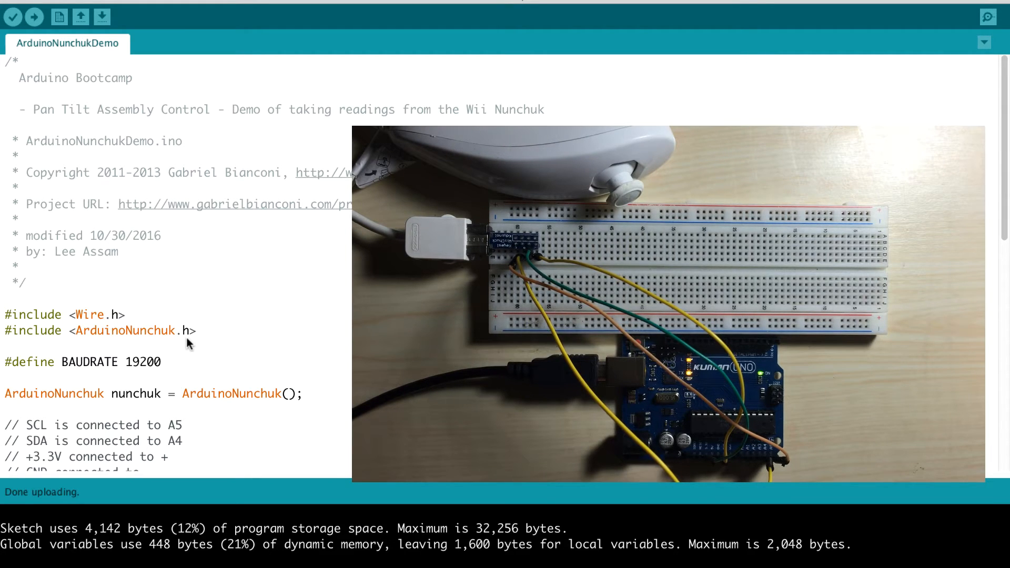
pyautogui.moveTo(257, 288)
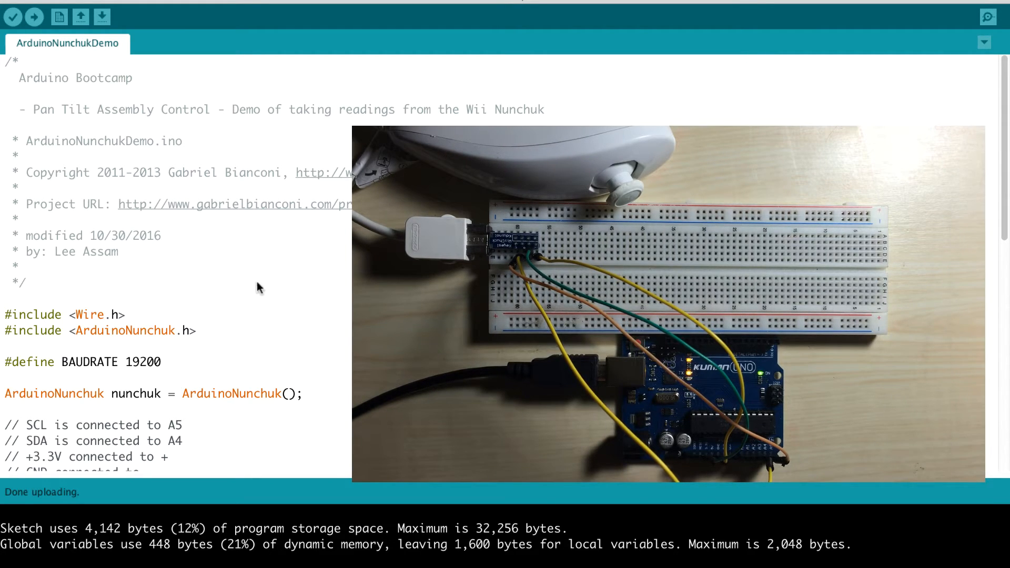
pyautogui.moveTo(177, 222)
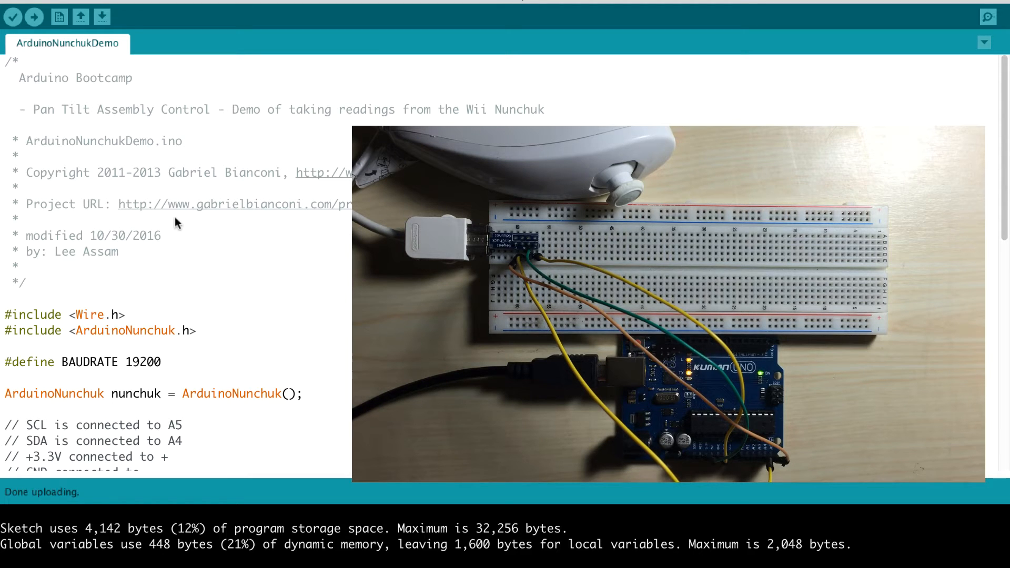
pyautogui.moveTo(166, 170)
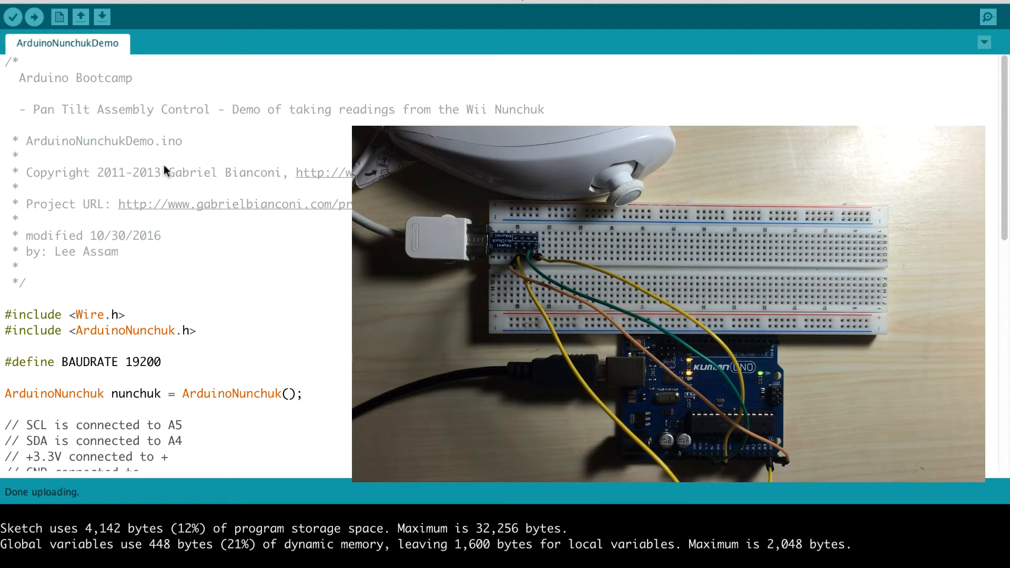
pyautogui.moveTo(219, 187)
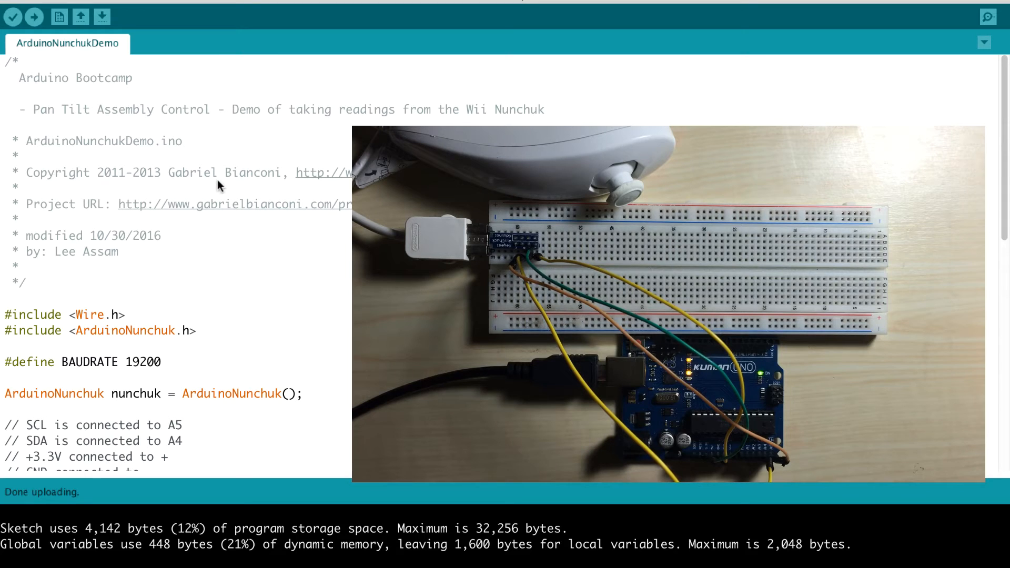
pyautogui.moveTo(242, 192)
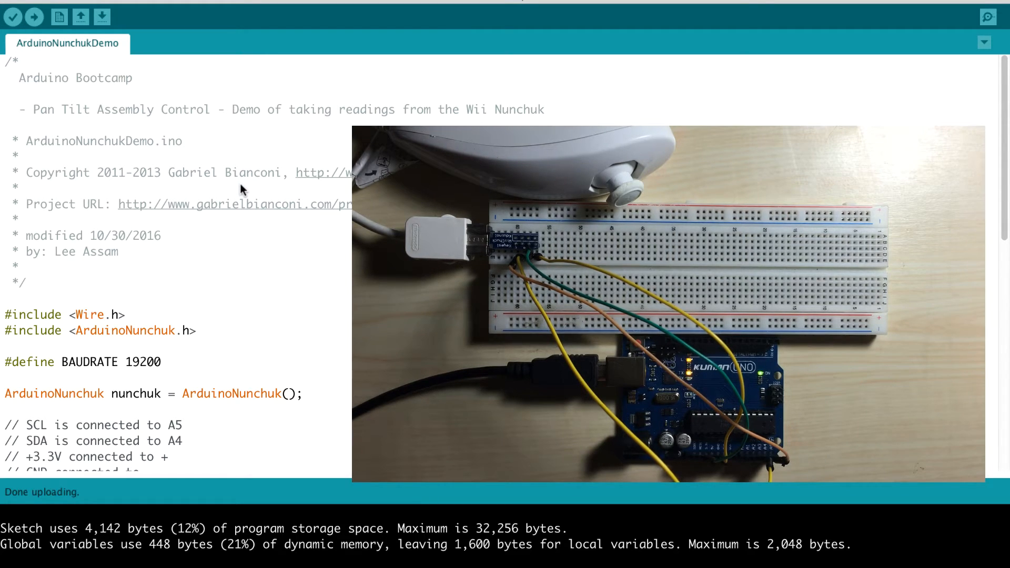
pyautogui.moveTo(167, 255)
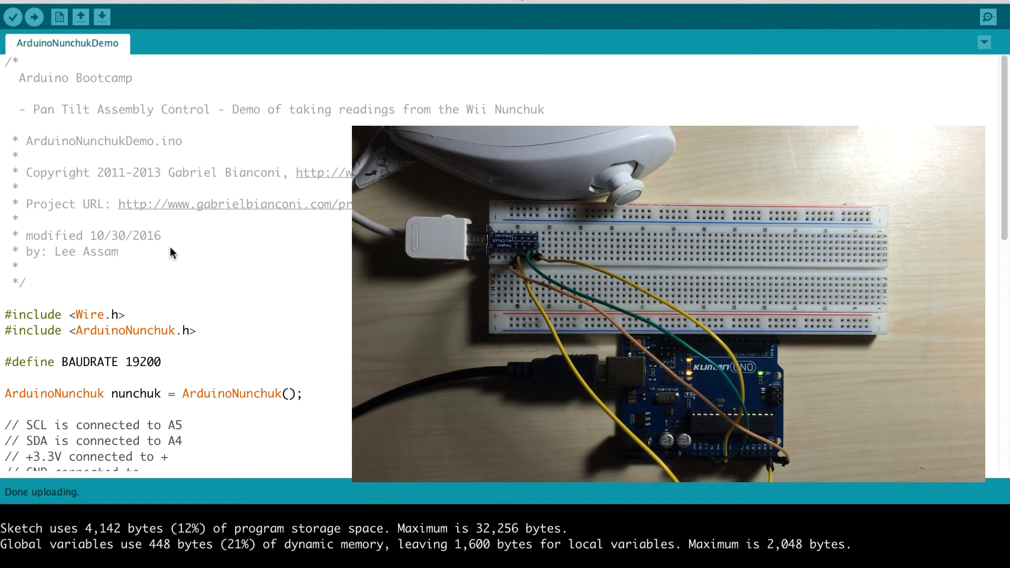
pyautogui.moveTo(106, 155)
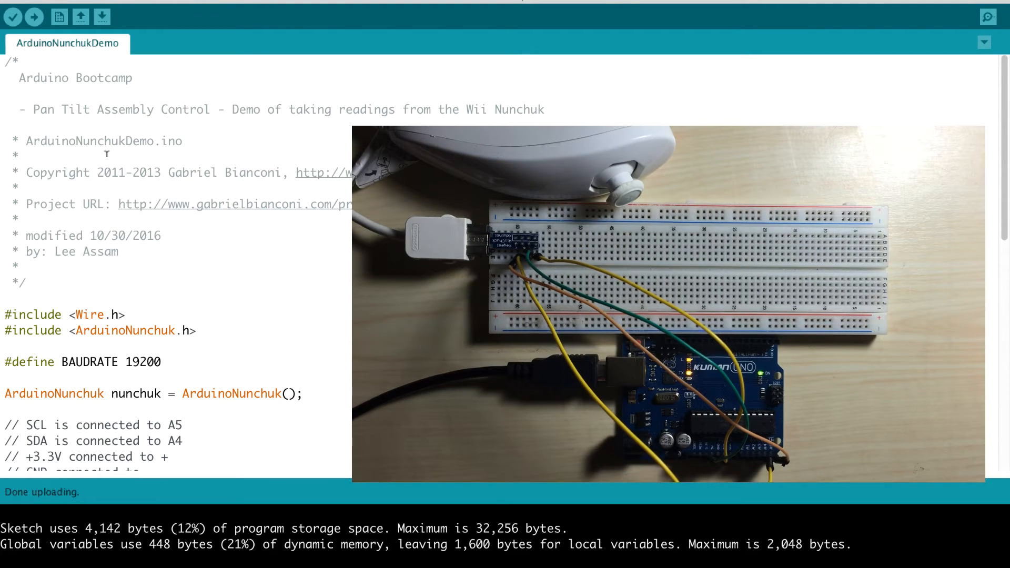
# - Upload the 4,142-byte sketch to the Uno and bring up the Serial Monitor readings
pyautogui.click(34, 16)
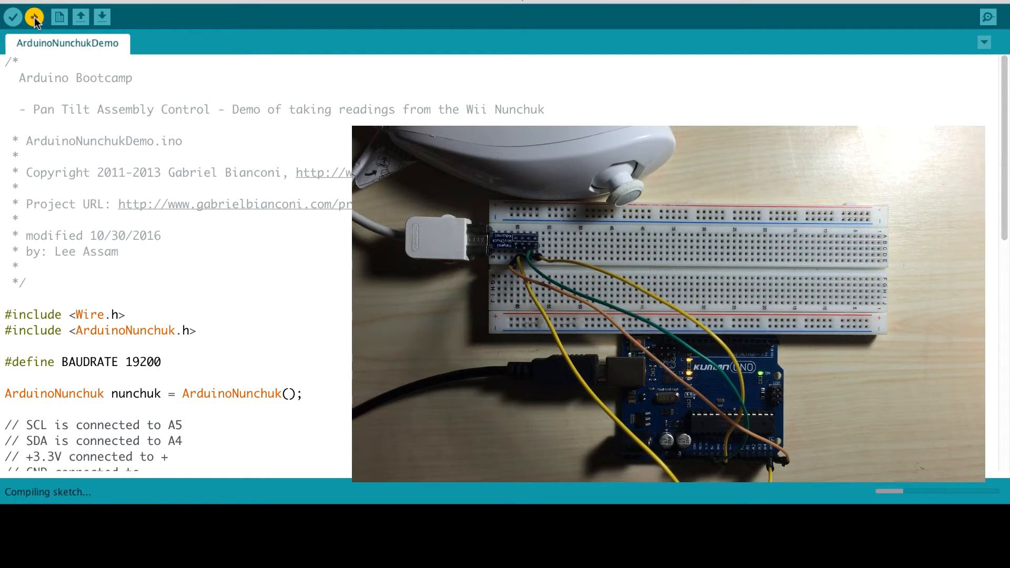
pyautogui.moveTo(986, 17)
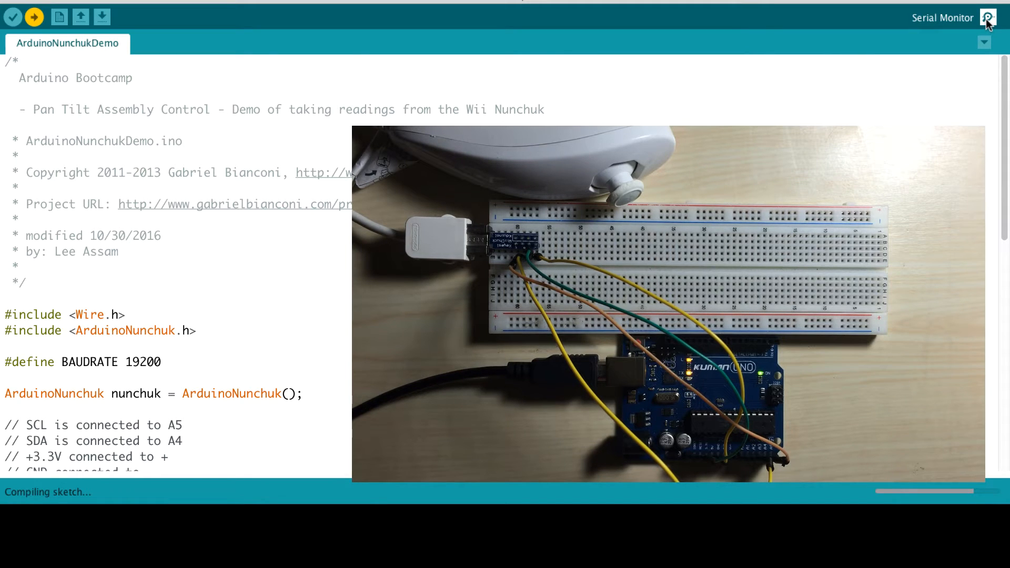
pyautogui.click(987, 18)
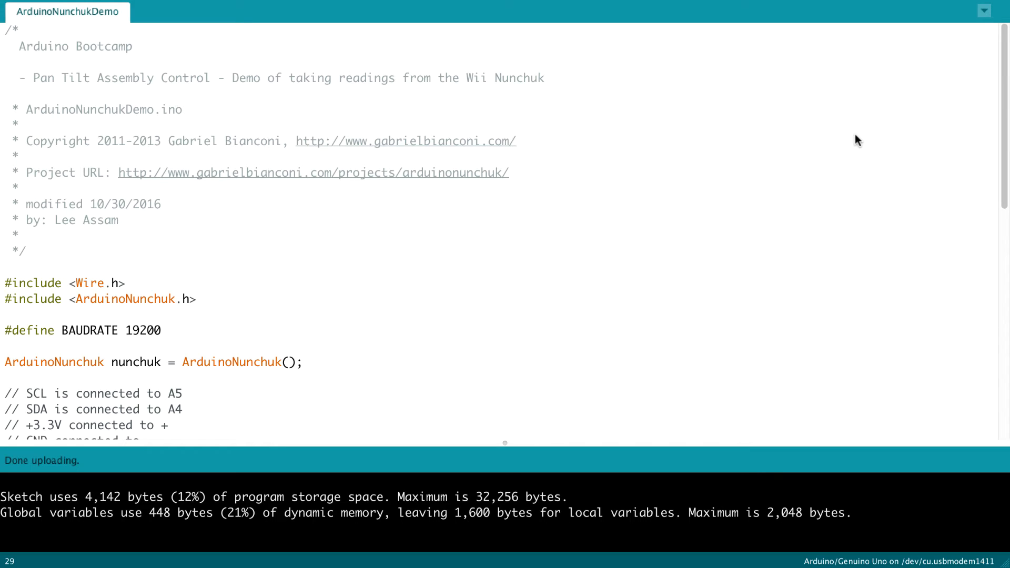
pyautogui.moveTo(585, 223)
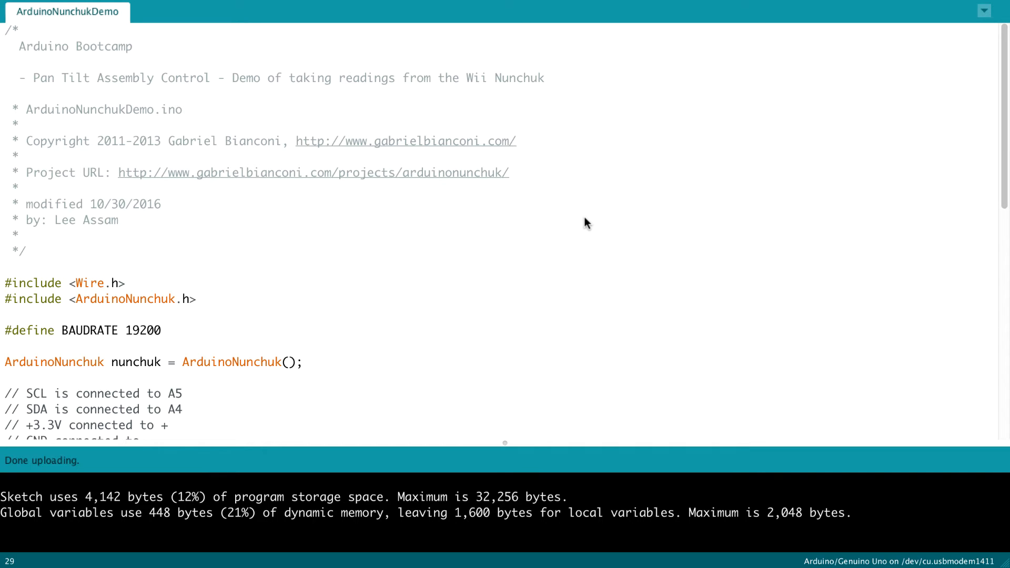
pyautogui.moveTo(226, 315)
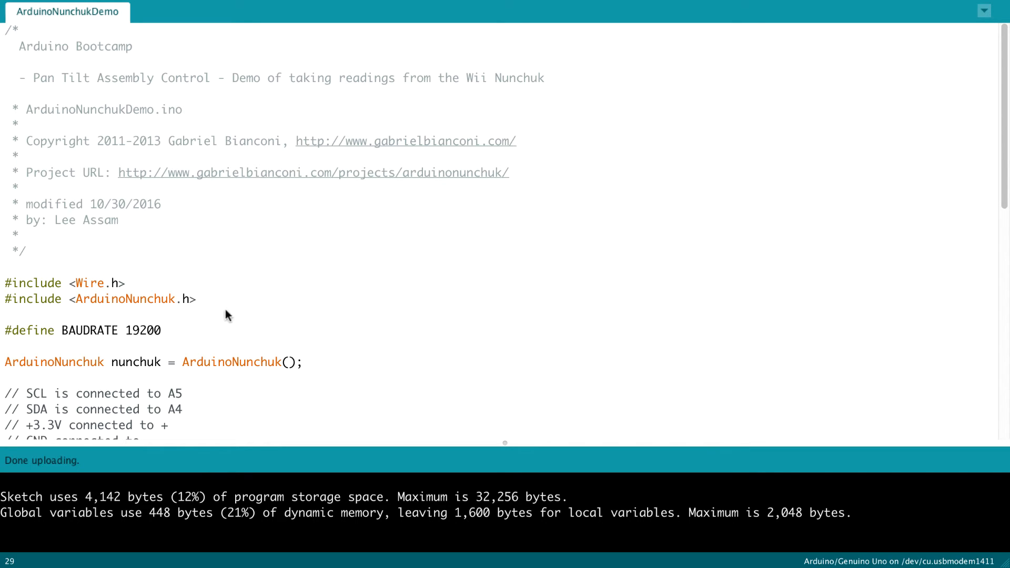
pyautogui.moveTo(191, 312)
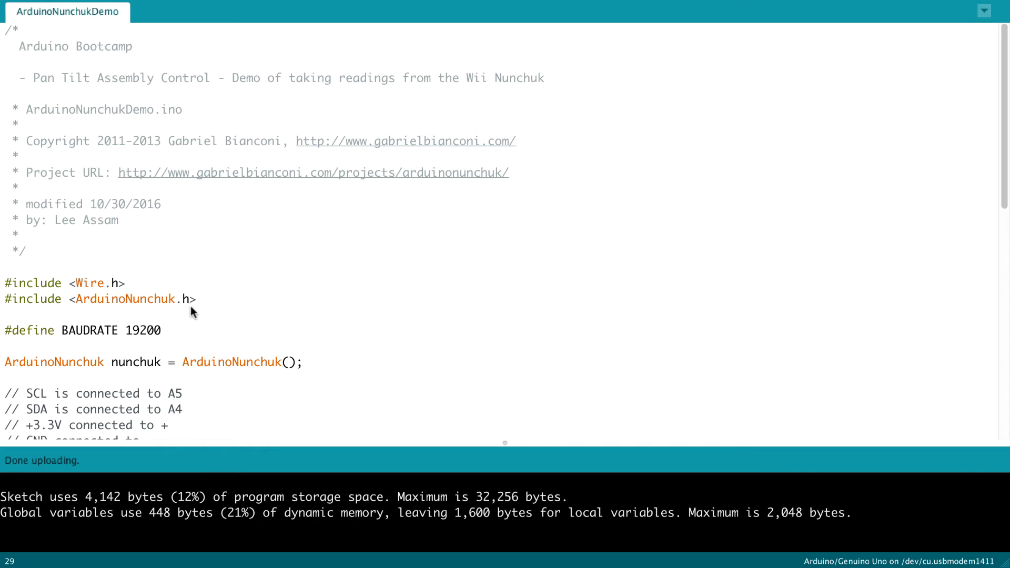
pyautogui.moveTo(380, 297)
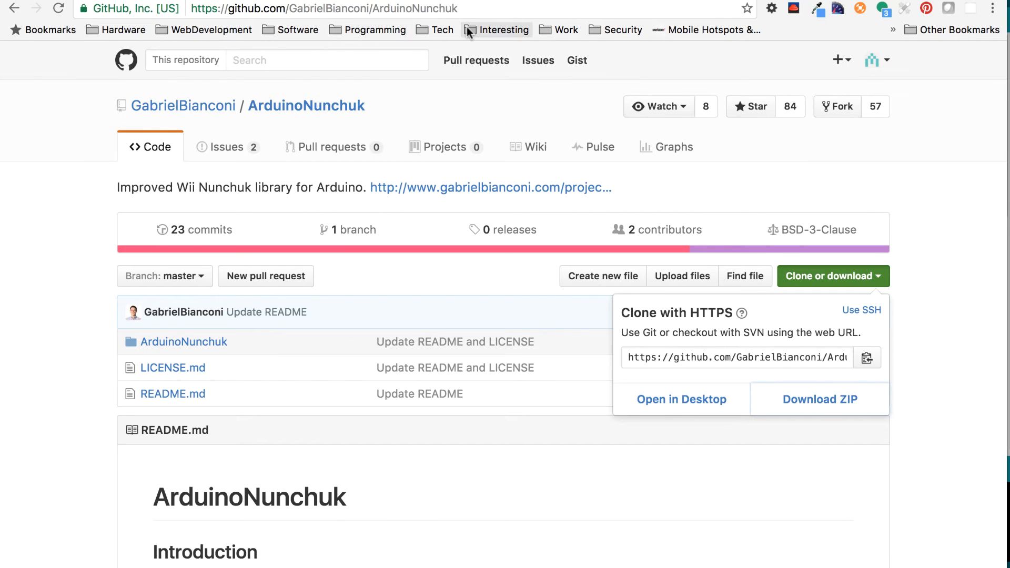
pyautogui.moveTo(460, 134)
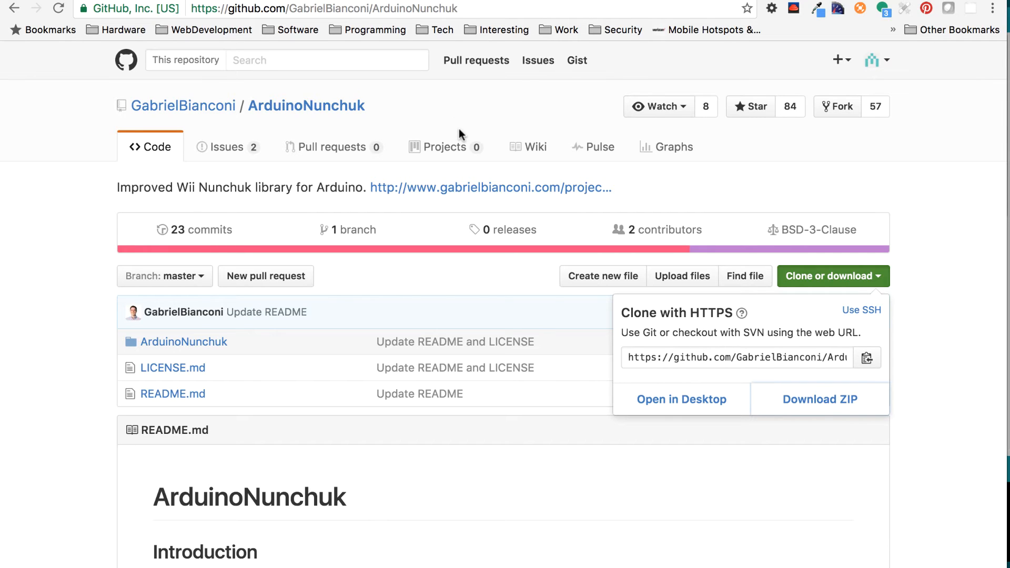
pyautogui.moveTo(426, 181)
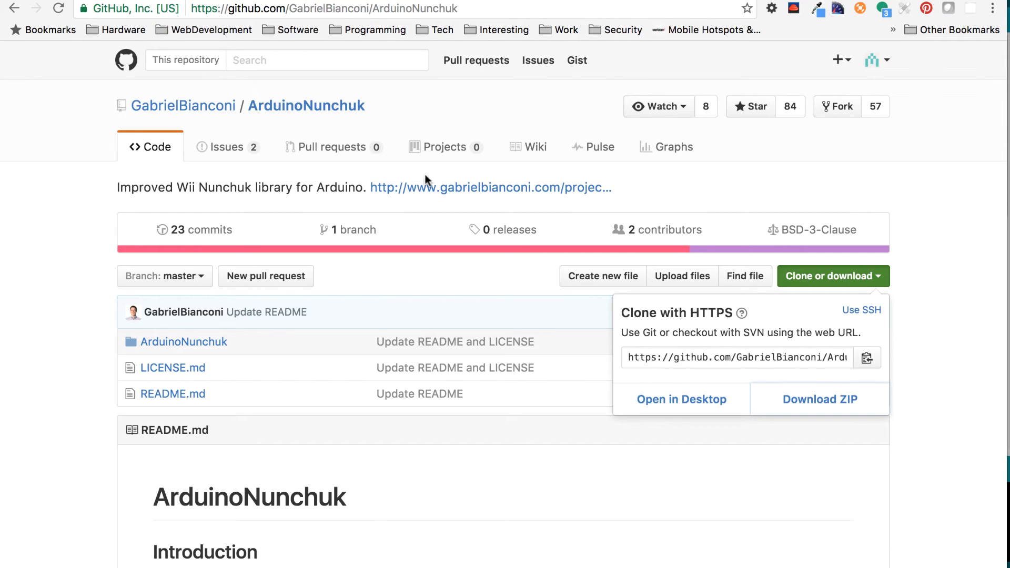
pyautogui.moveTo(857, 286)
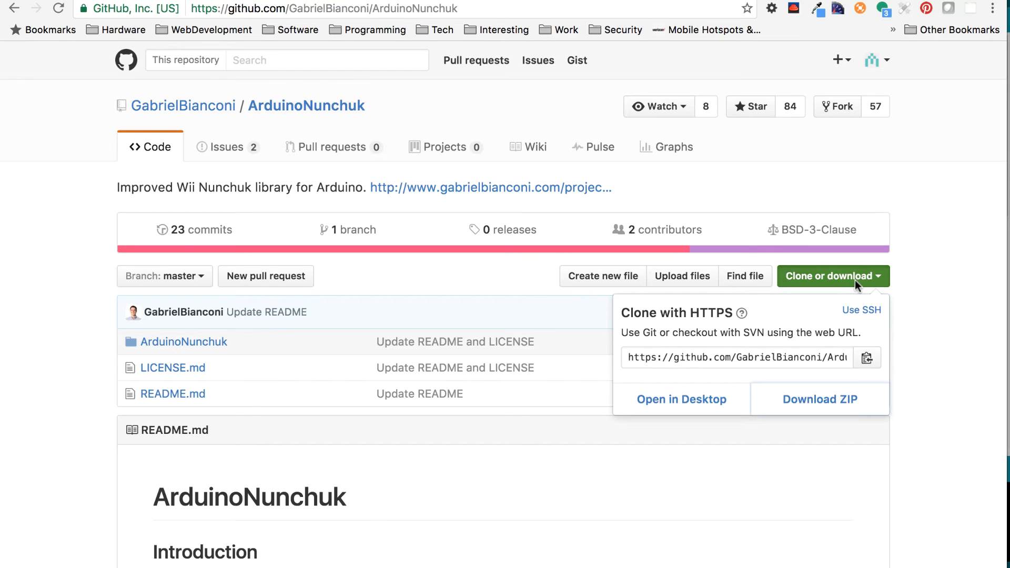
pyautogui.moveTo(882, 279)
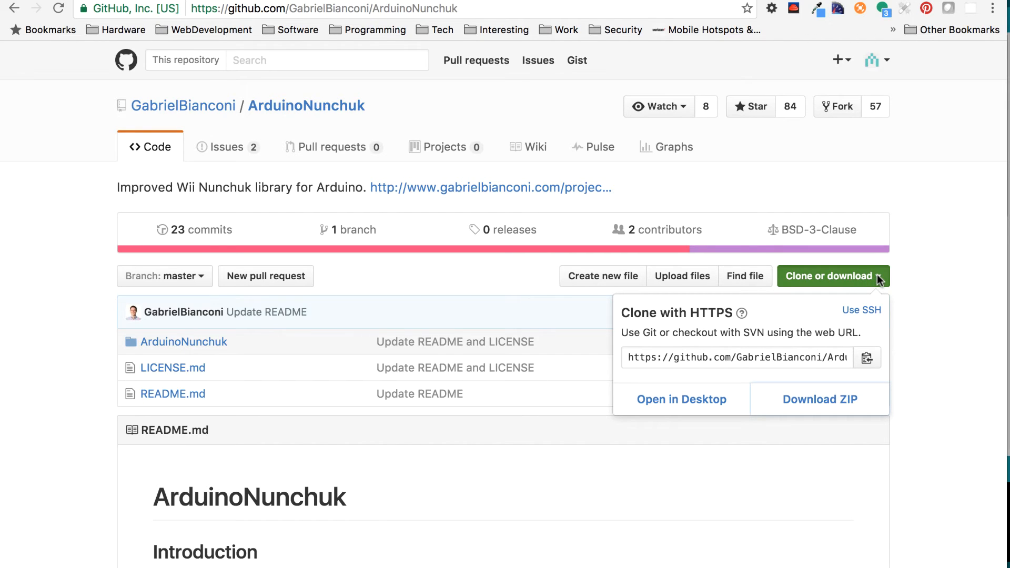
# - Download ArduinoNunchuk via Clone or download > Download ZIP and save it to the Desktop
pyautogui.click(819, 399)
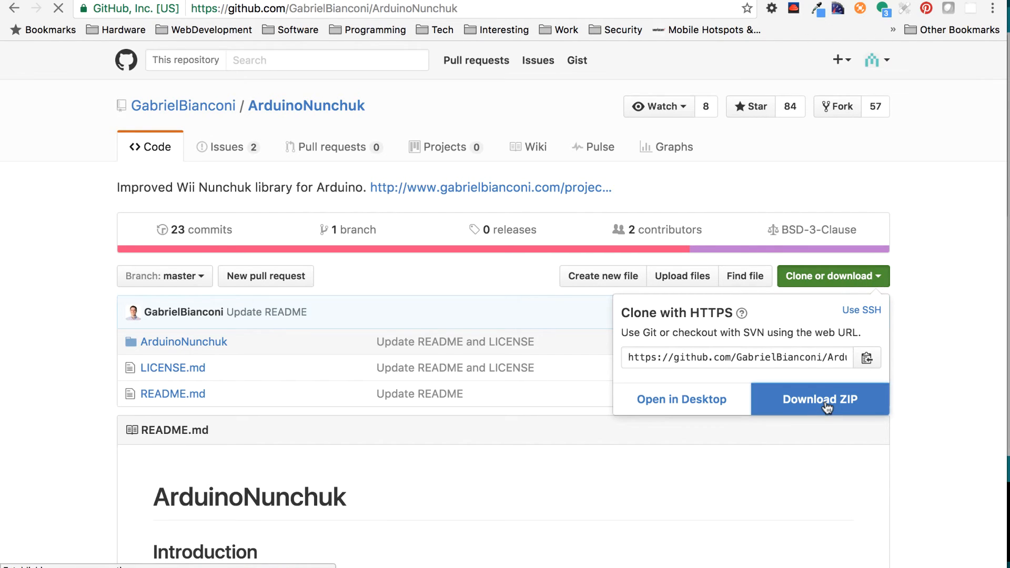
pyautogui.click(819, 400)
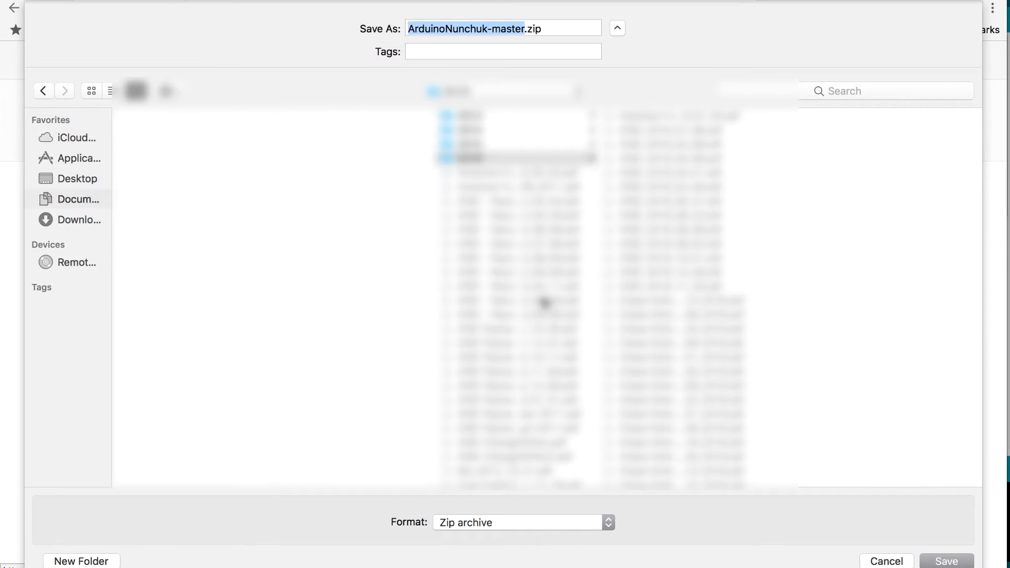
pyautogui.click(76, 179)
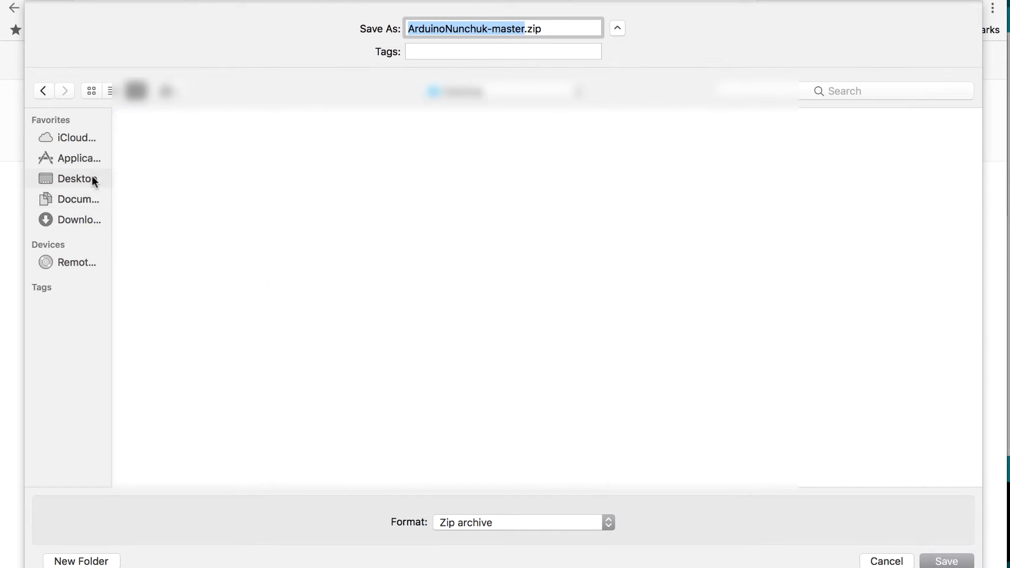
pyautogui.click(76, 179)
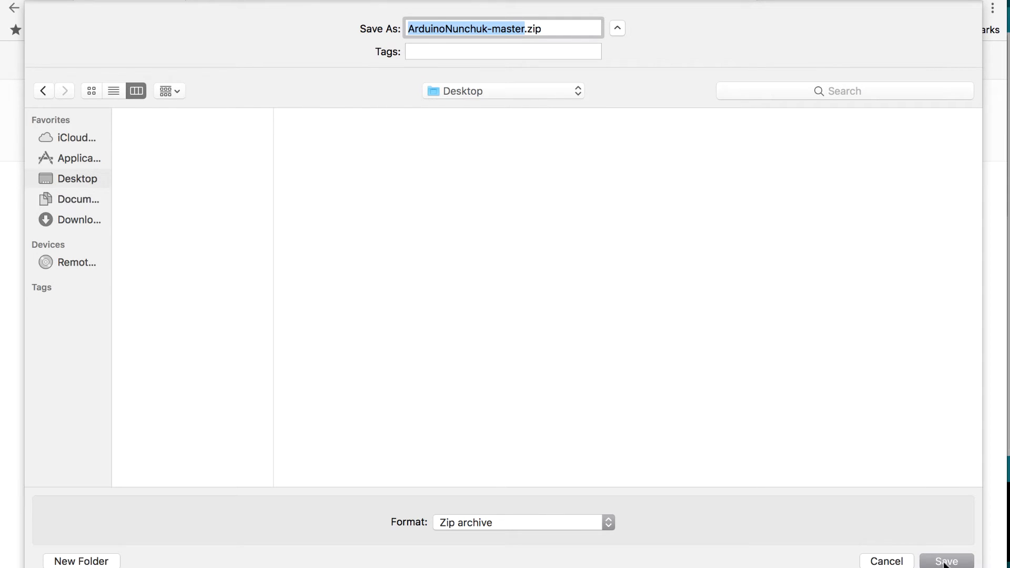
pyautogui.click(946, 561)
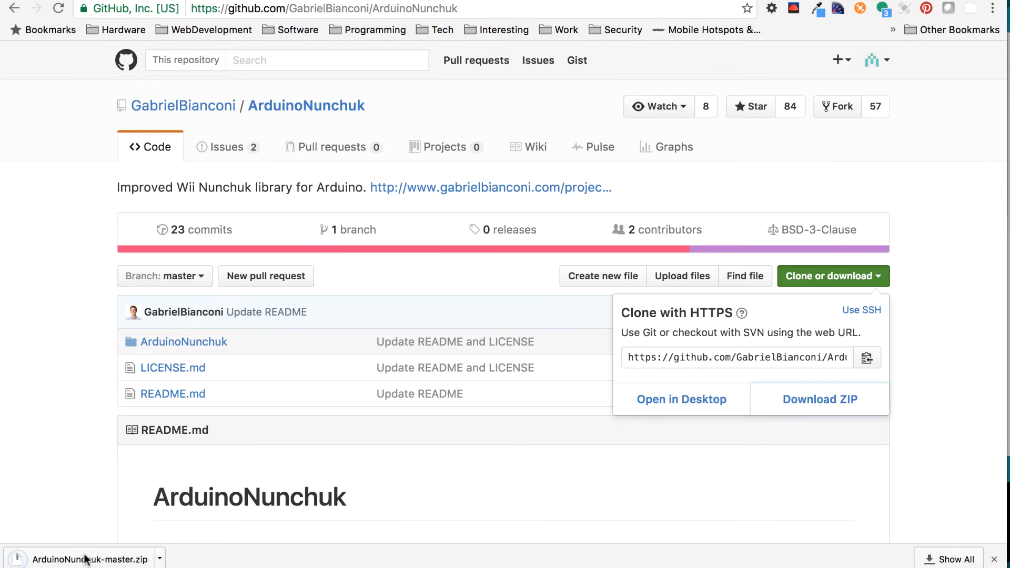
pyautogui.moveTo(321, 330)
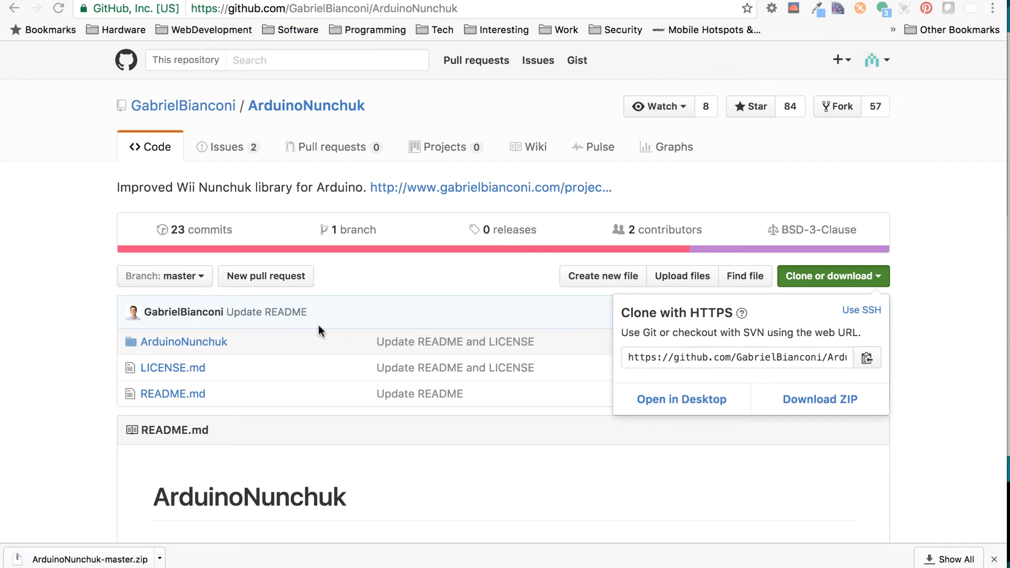
pyautogui.moveTo(861, 179)
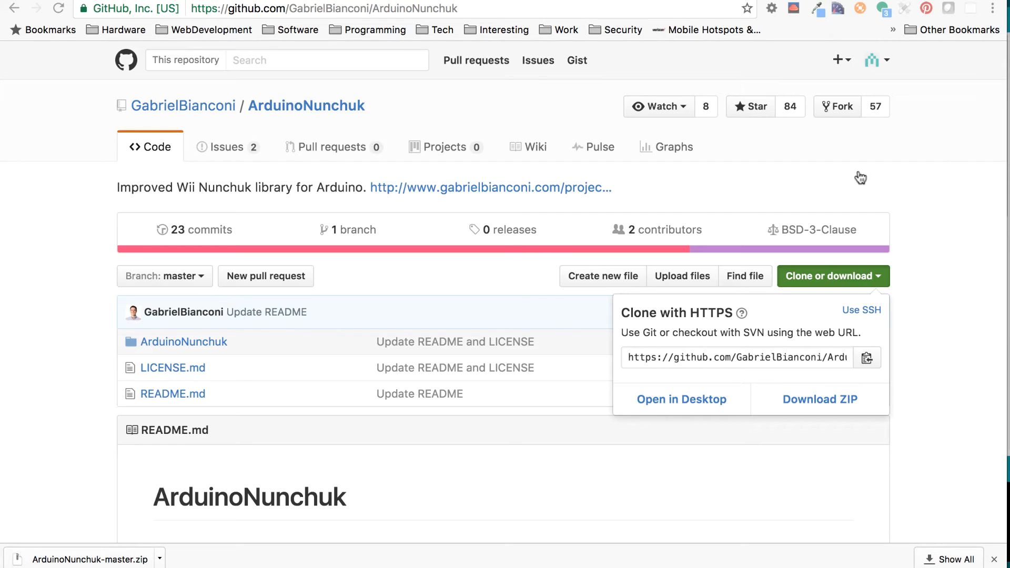
pyautogui.scroll(-3)
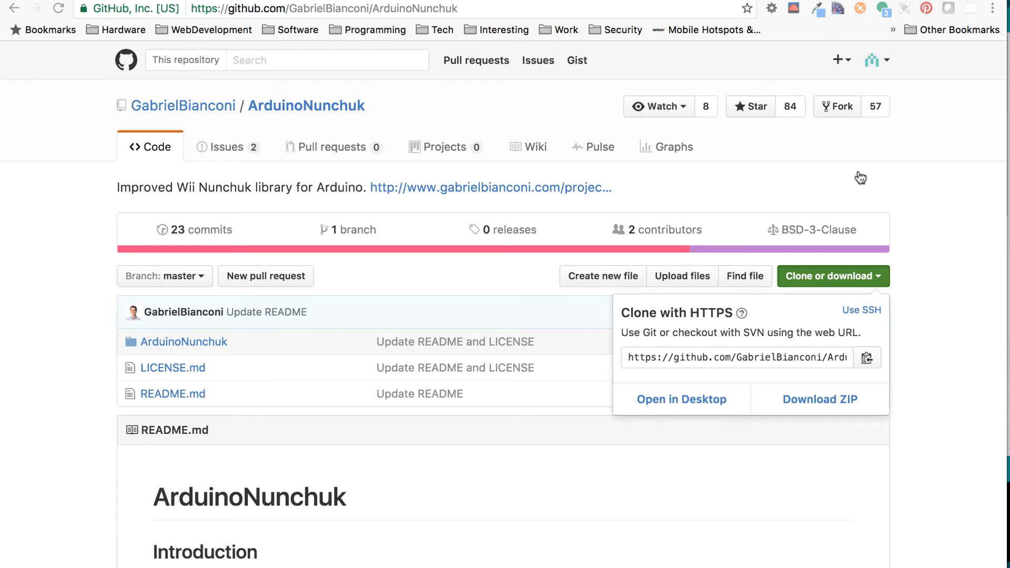
# - Extract ArduinoNunchuk-master.zip and rename the folder to ArduinoNunchuk, then view its contents
pyautogui.click(819, 400)
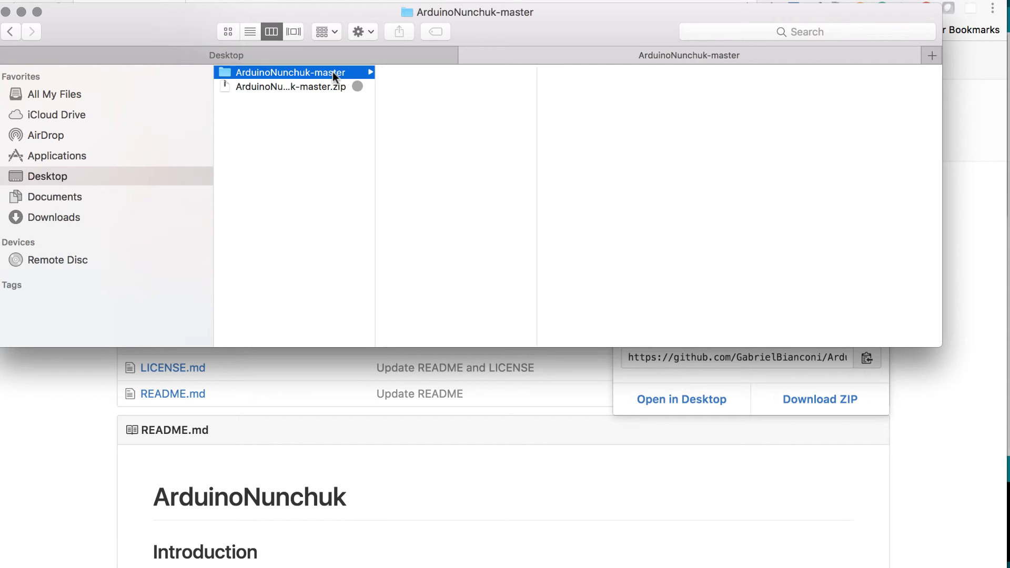
pyautogui.click(291, 72)
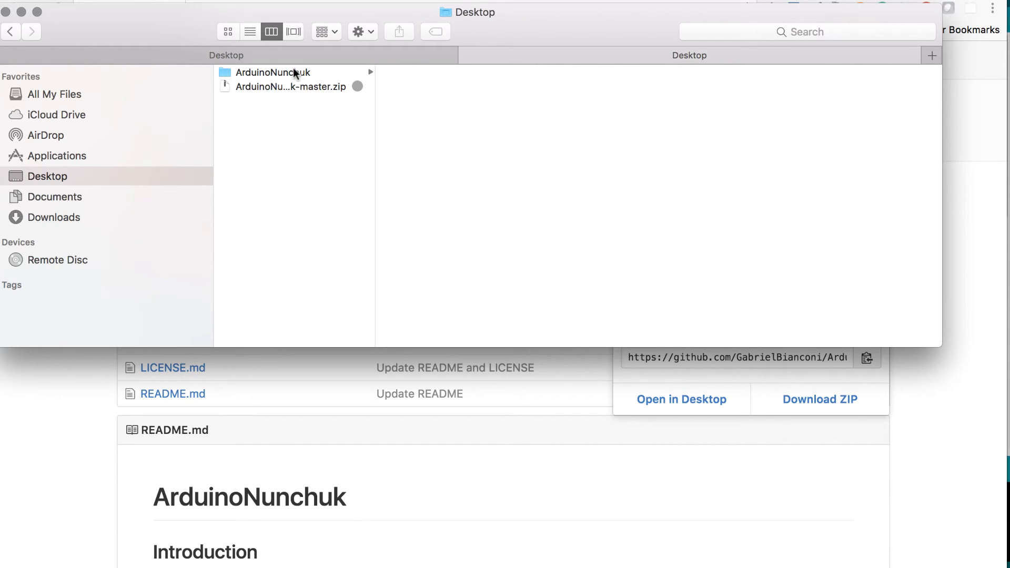
pyautogui.click(273, 71)
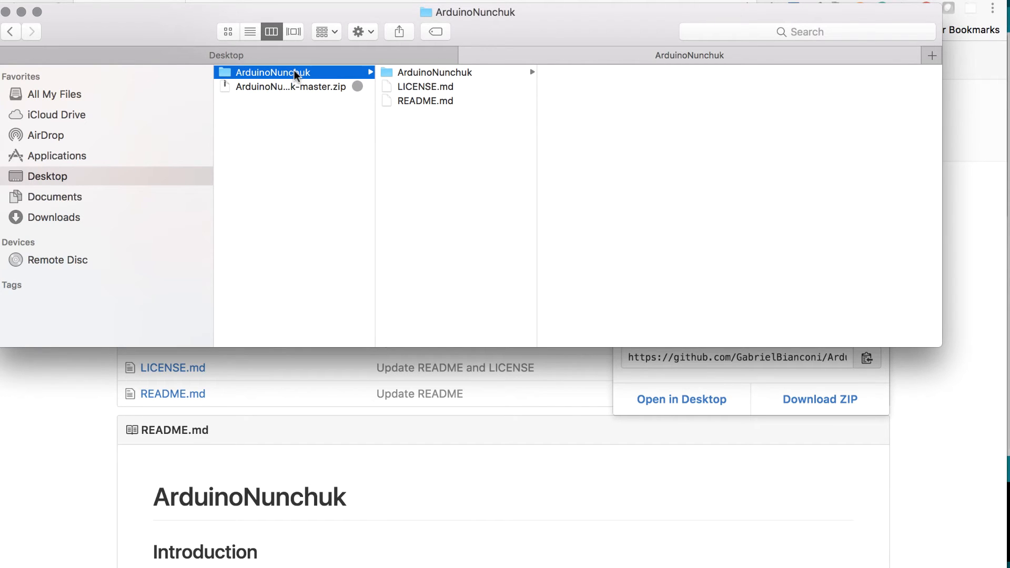
pyautogui.rightClick(293, 72)
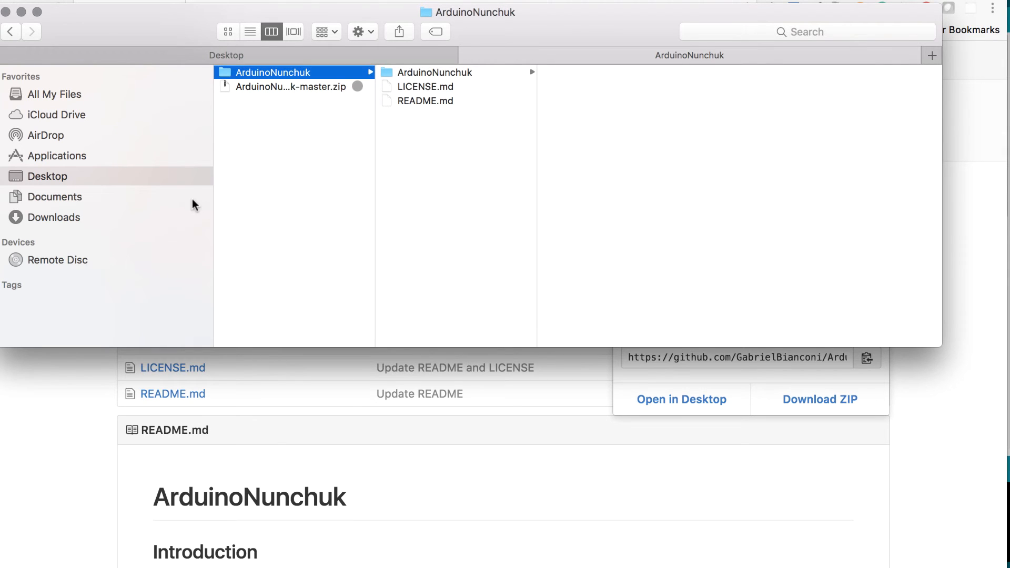
pyautogui.moveTo(105, 202)
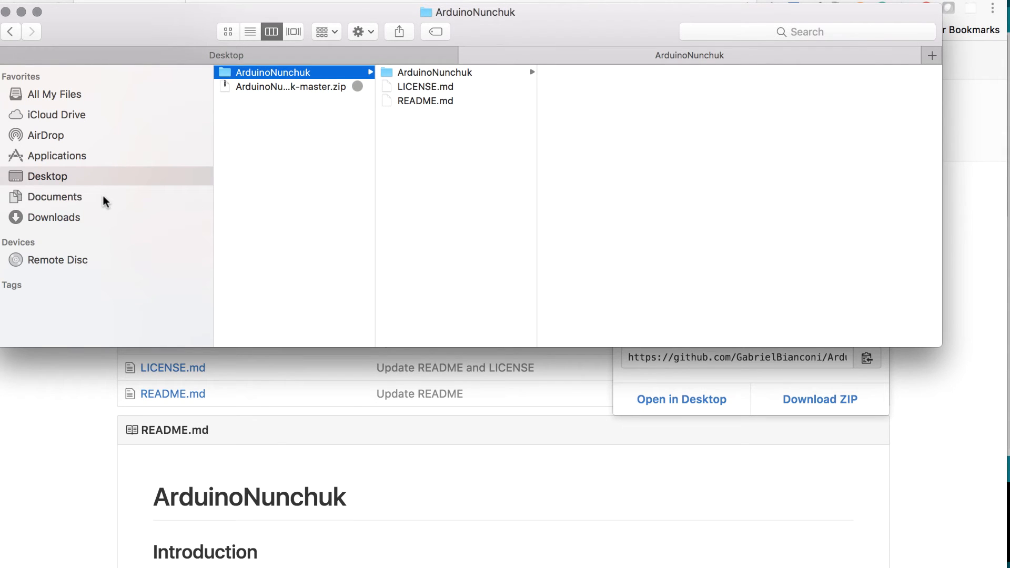
# - Navigate Documents > Arduino > libraries, where ArduinoNunchuk sits beside Adafruit_FONA, AFMotor and Bounce2
pyautogui.click(55, 196)
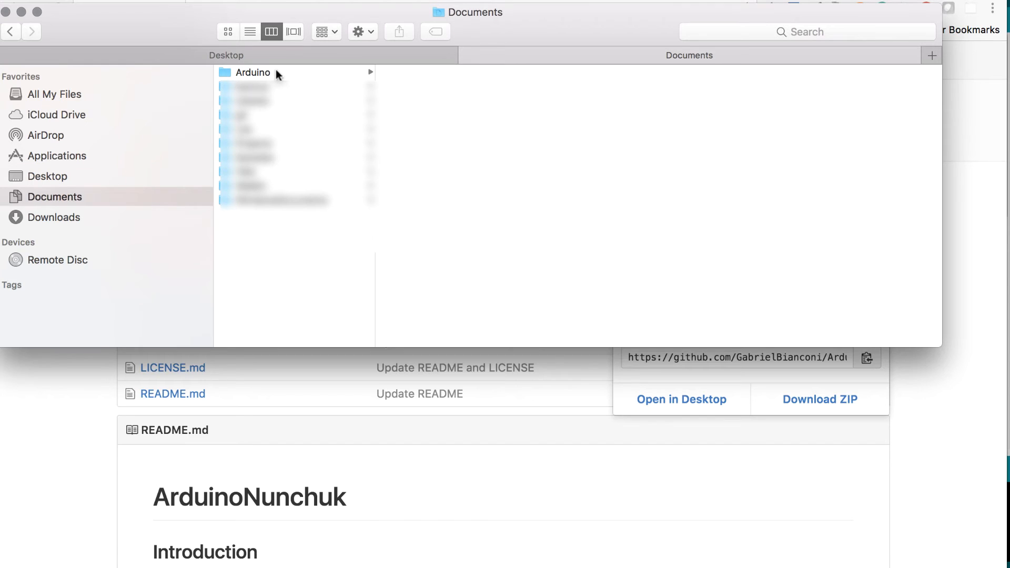
pyautogui.click(252, 72)
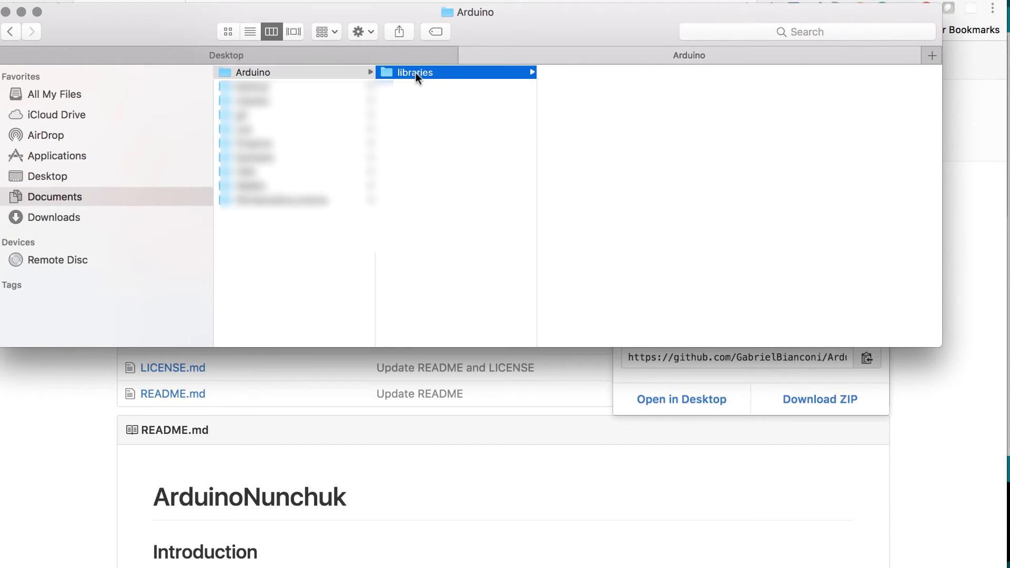
pyautogui.click(414, 72)
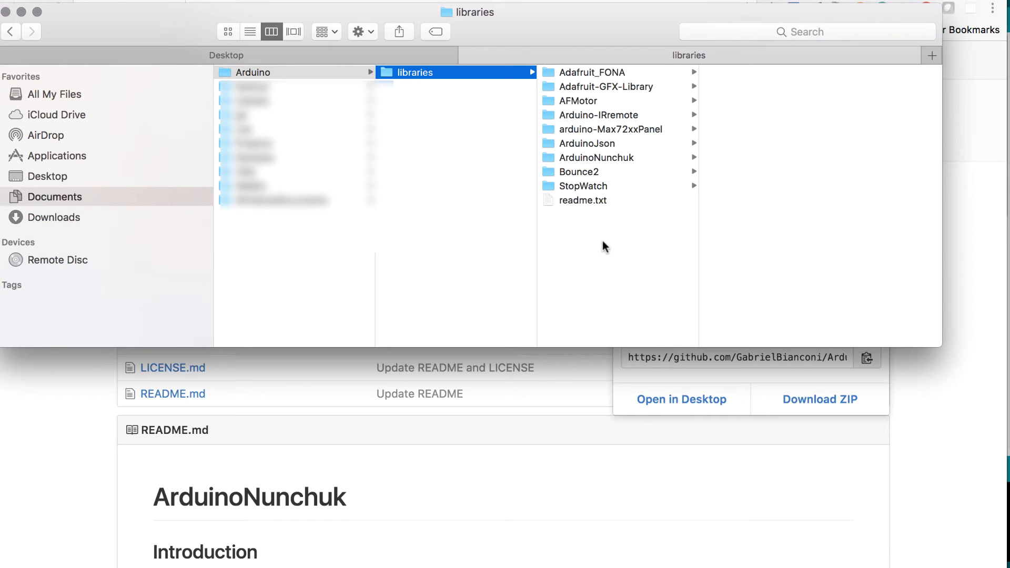
pyautogui.moveTo(604, 181)
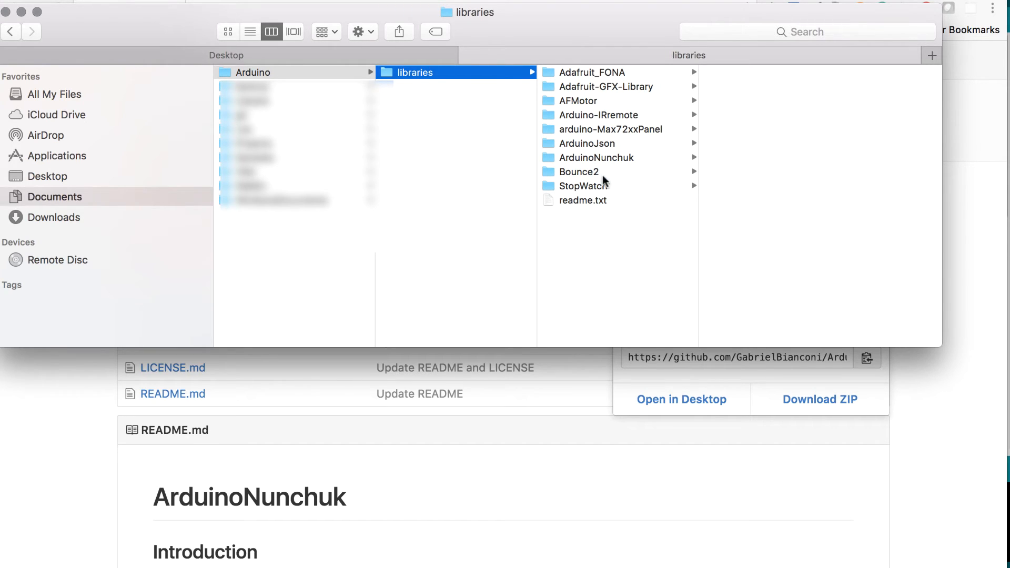
pyautogui.moveTo(606, 167)
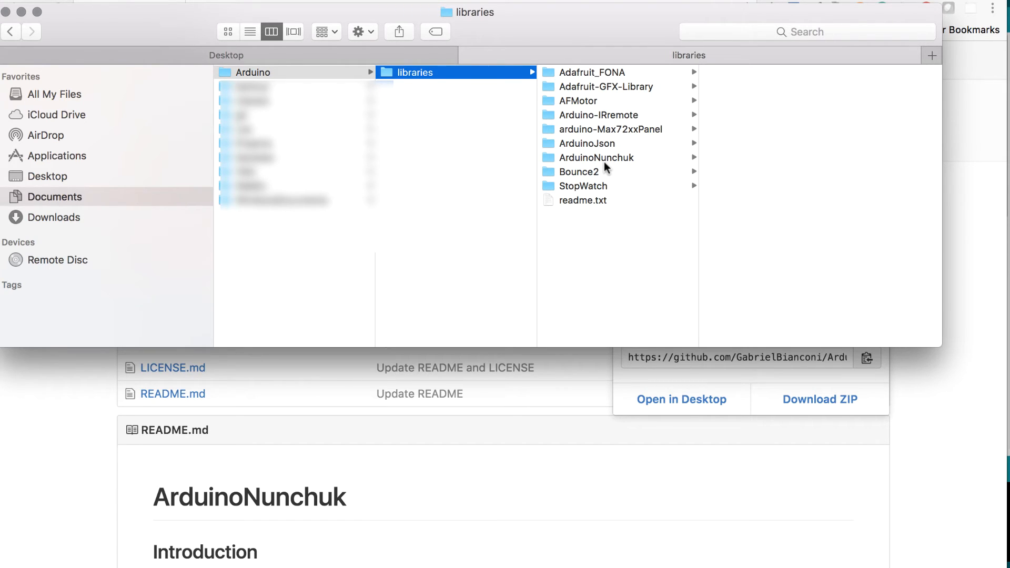
pyautogui.moveTo(604, 257)
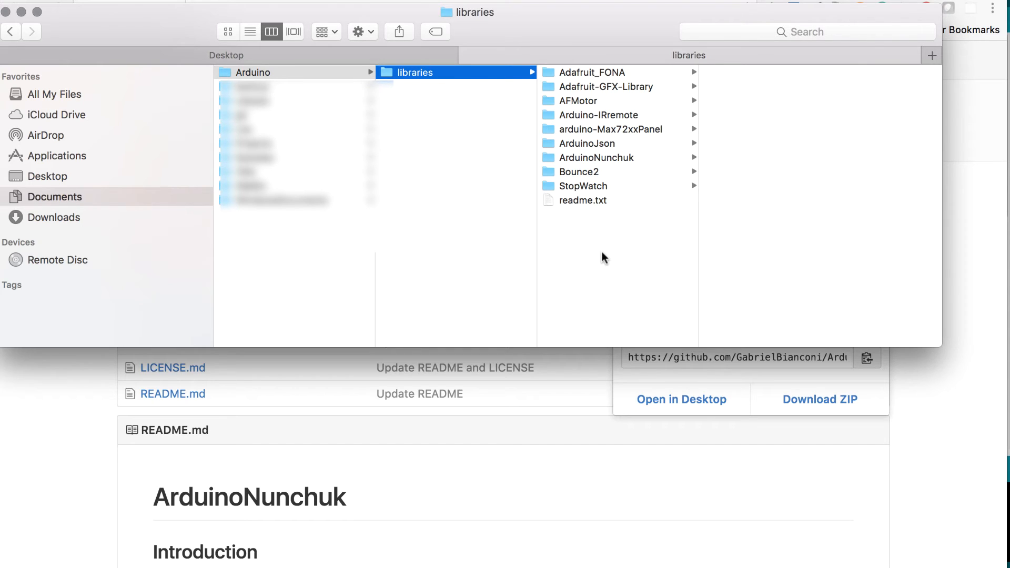
pyautogui.moveTo(604, 259)
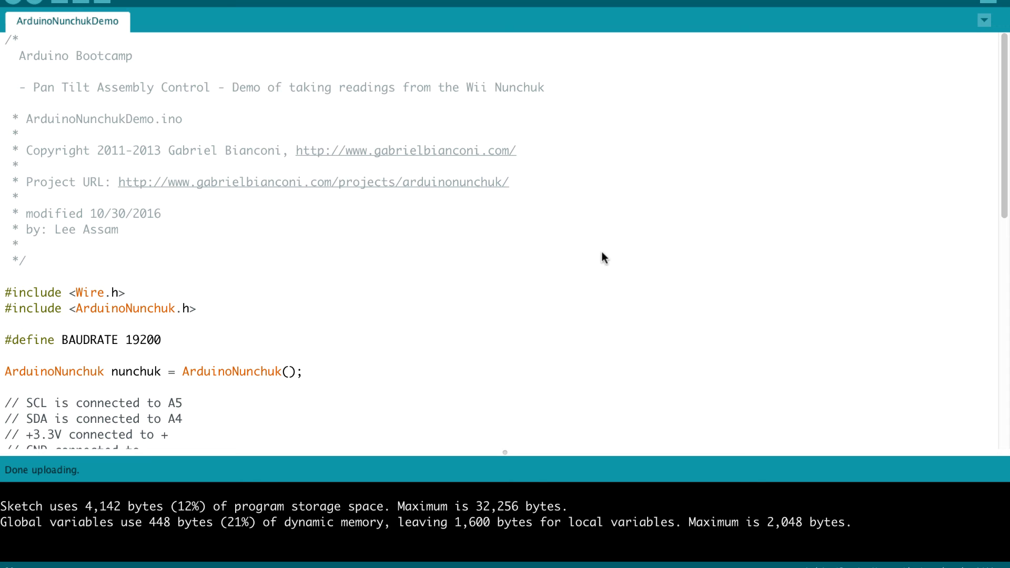
pyautogui.moveTo(507, 324)
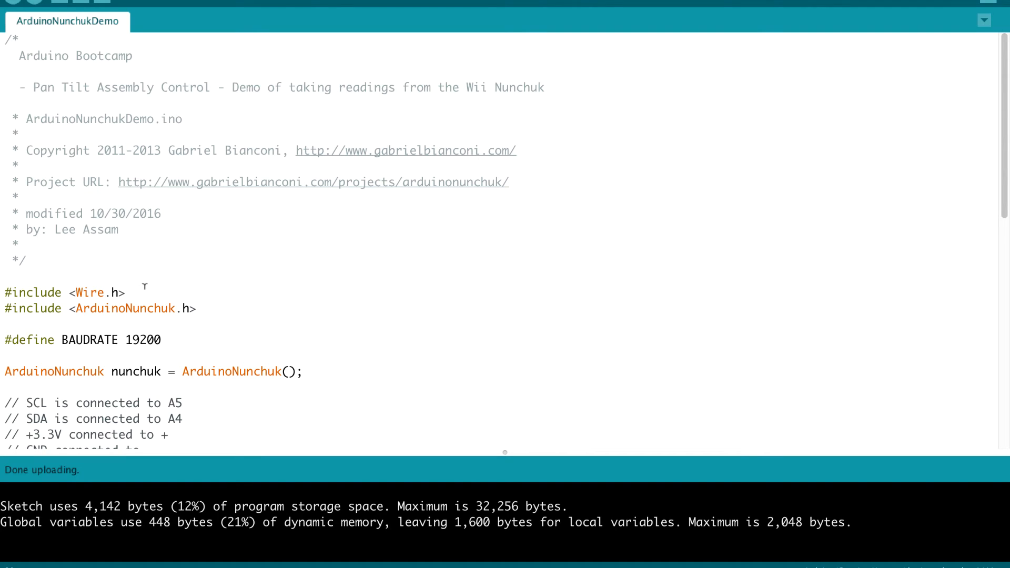
pyautogui.moveTo(155, 308)
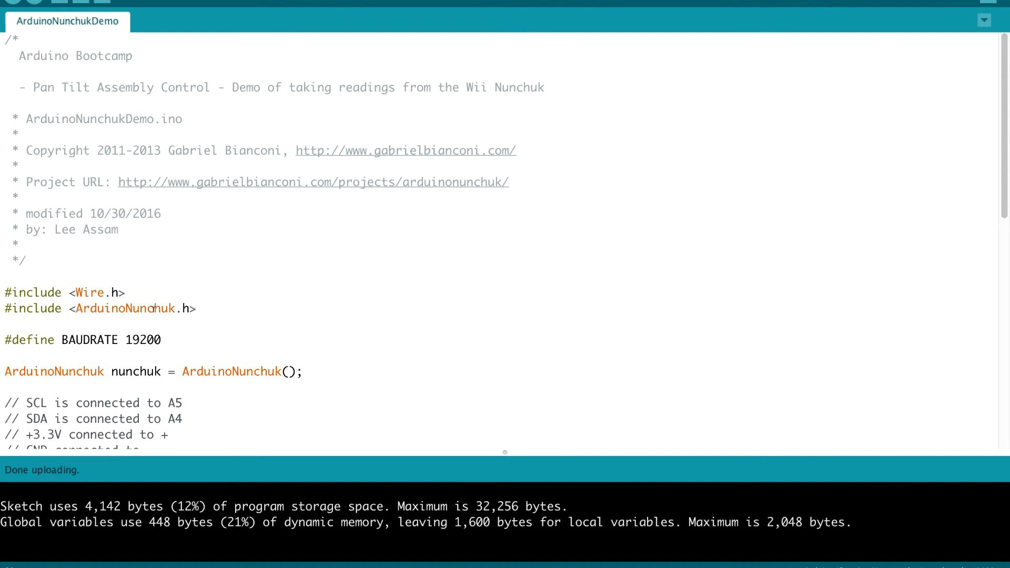
pyautogui.moveTo(1003, 180)
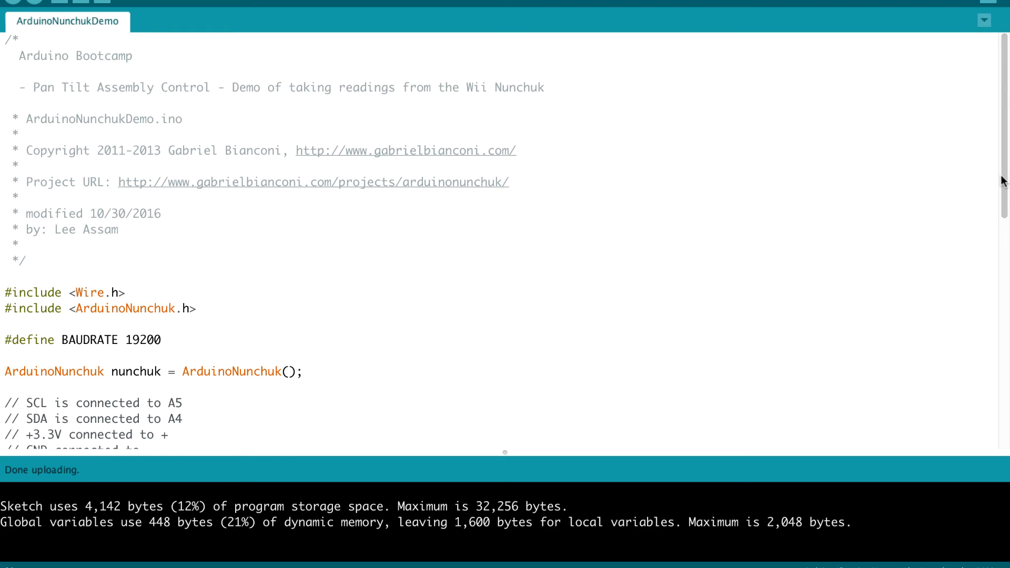
# - Scroll the ArduinoNunchukDemo sketch to setup() with Serial.begin and nunchuk.init
pyautogui.scroll(-3)
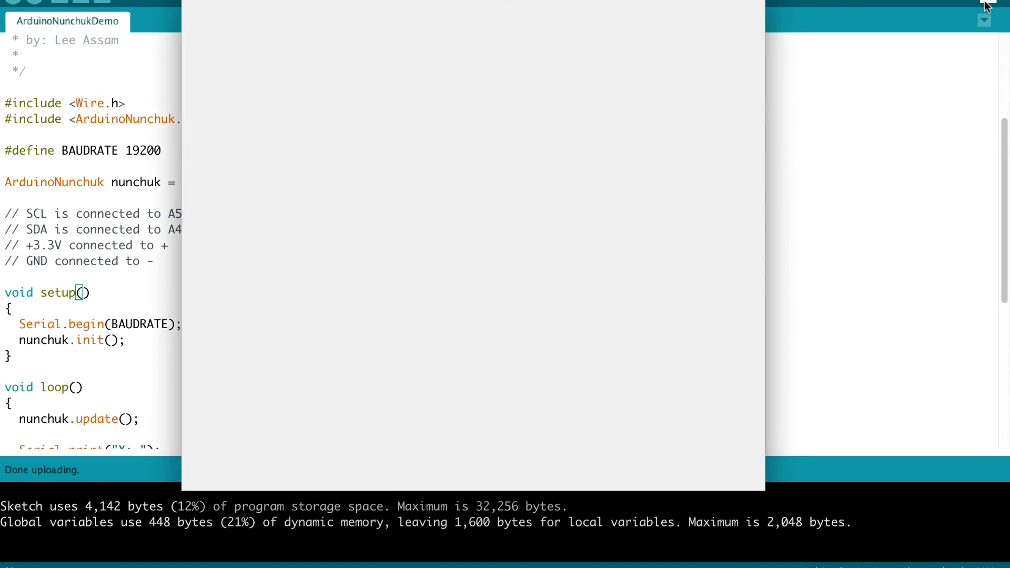
# - Review the baud rate list, set the monitor to 9600 baud, then close the Serial Monitor
pyautogui.click(982, 6)
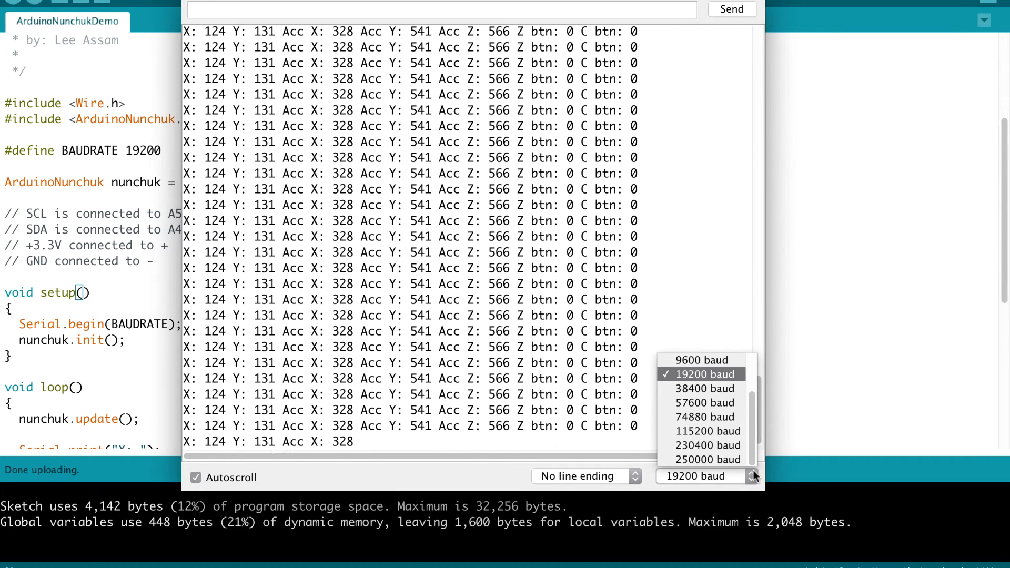
pyautogui.moveTo(734, 379)
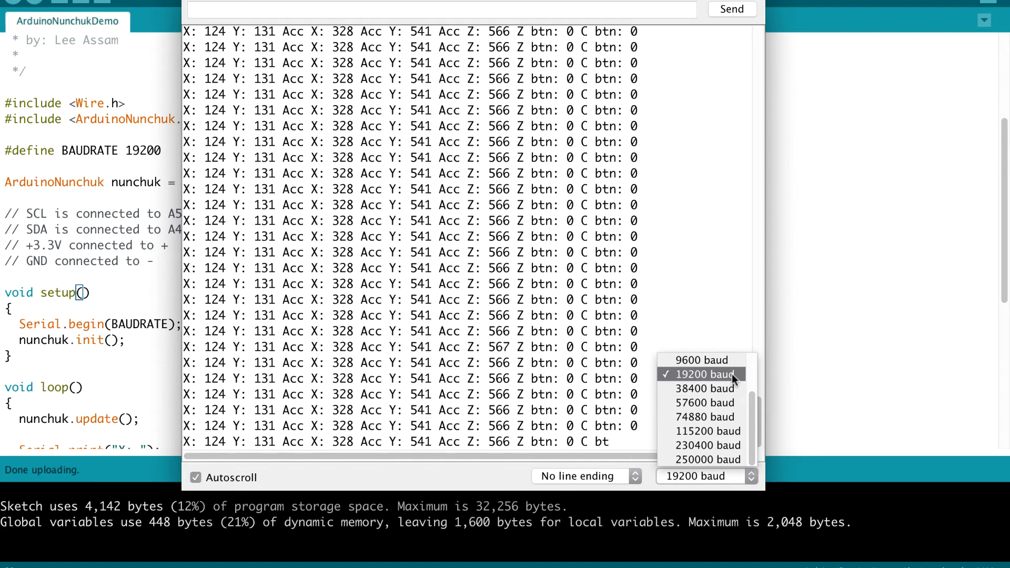
pyautogui.moveTo(701, 360)
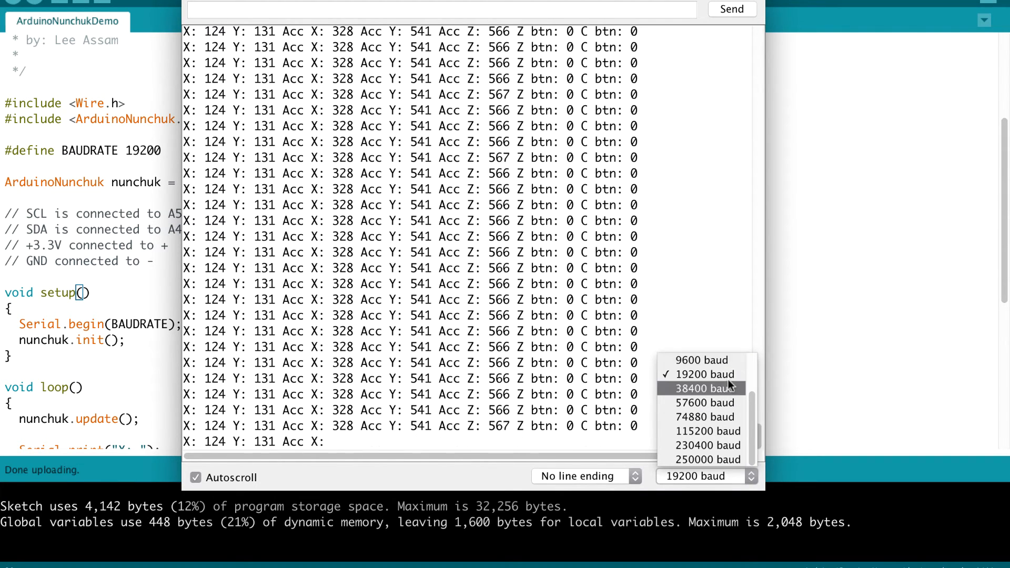
pyautogui.click(703, 375)
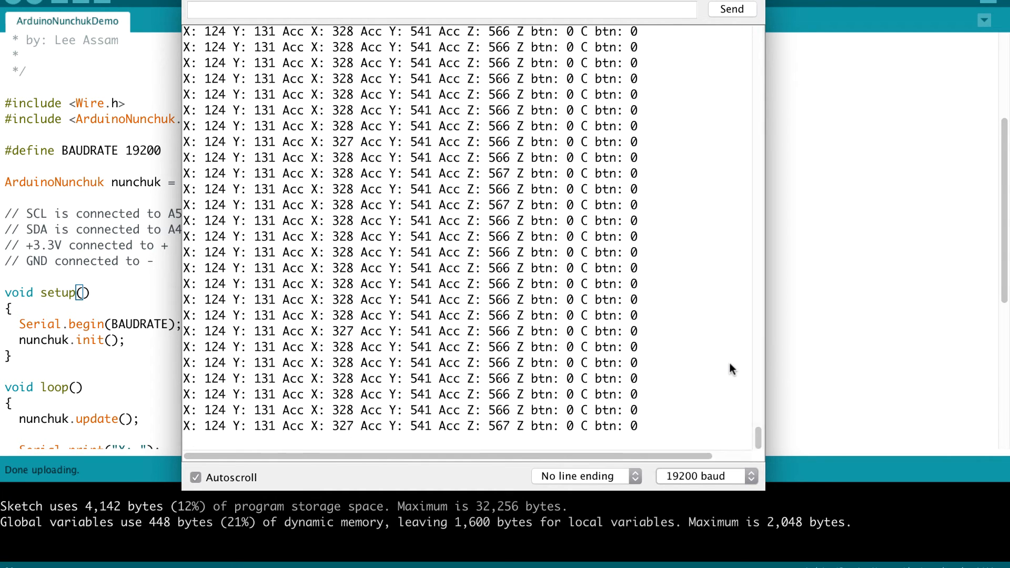
pyautogui.click(705, 476)
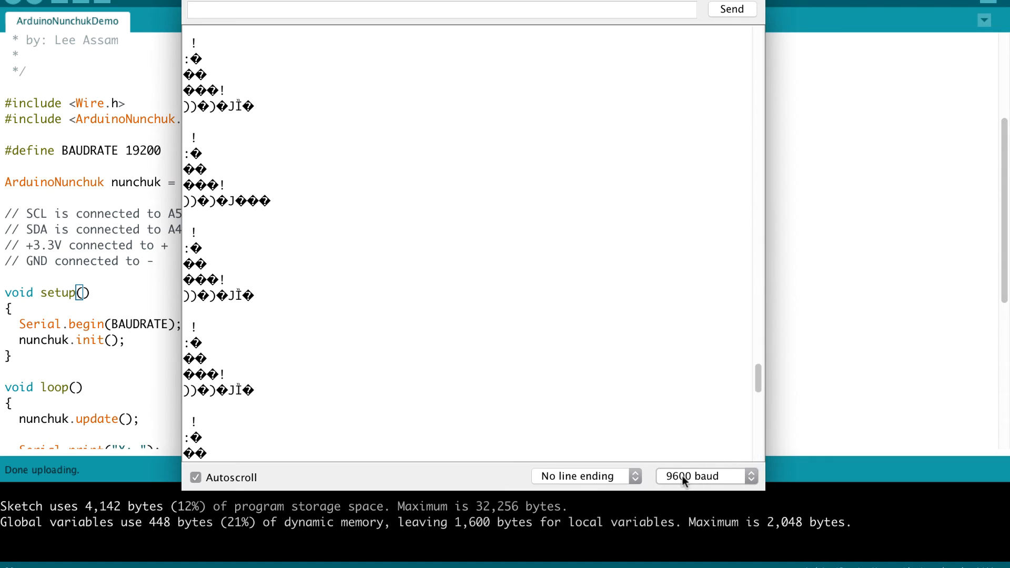
pyautogui.scroll(-3)
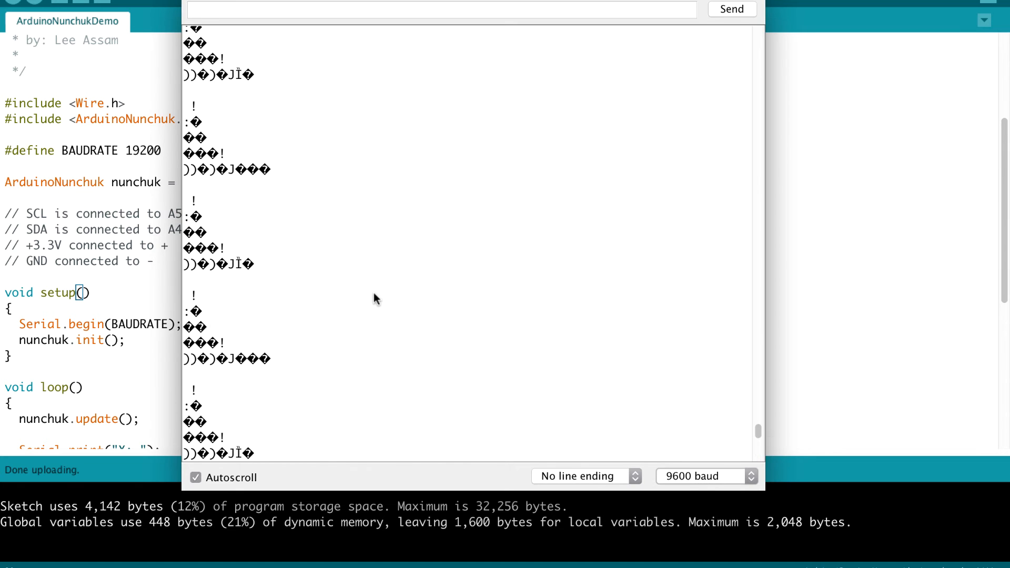
pyautogui.click(704, 475)
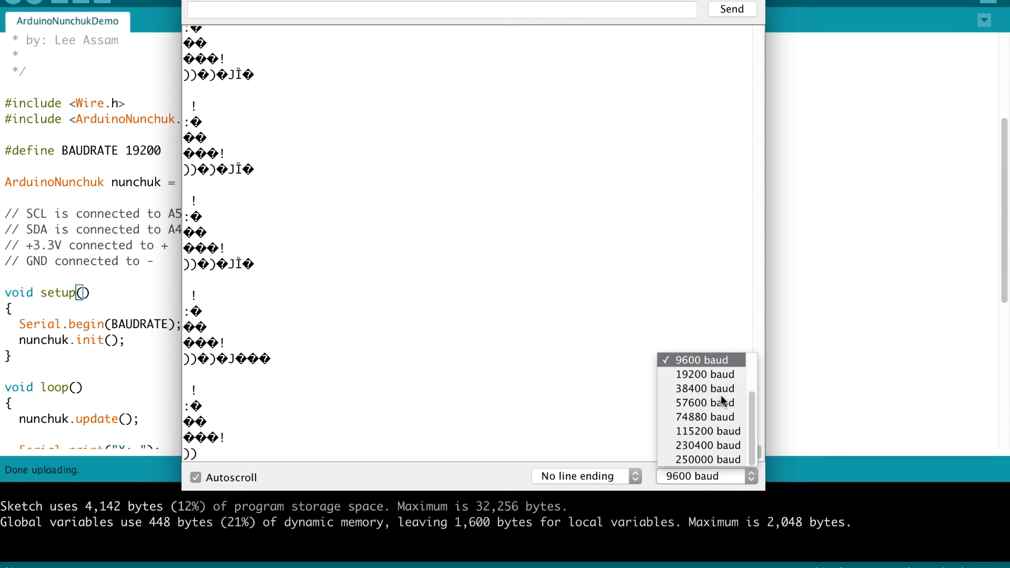
pyautogui.click(705, 374)
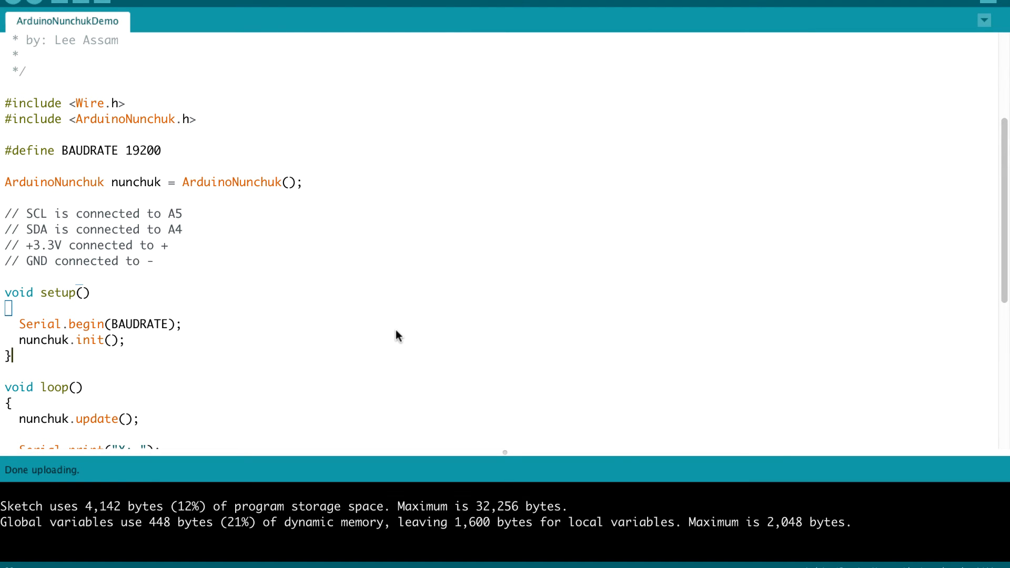
pyautogui.moveTo(266, 308)
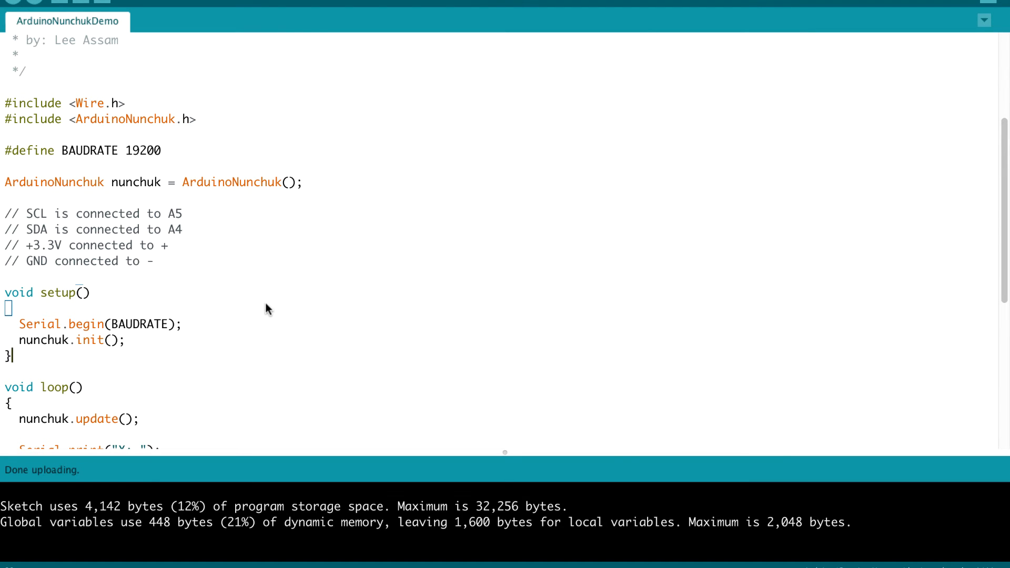
pyautogui.moveTo(125, 198)
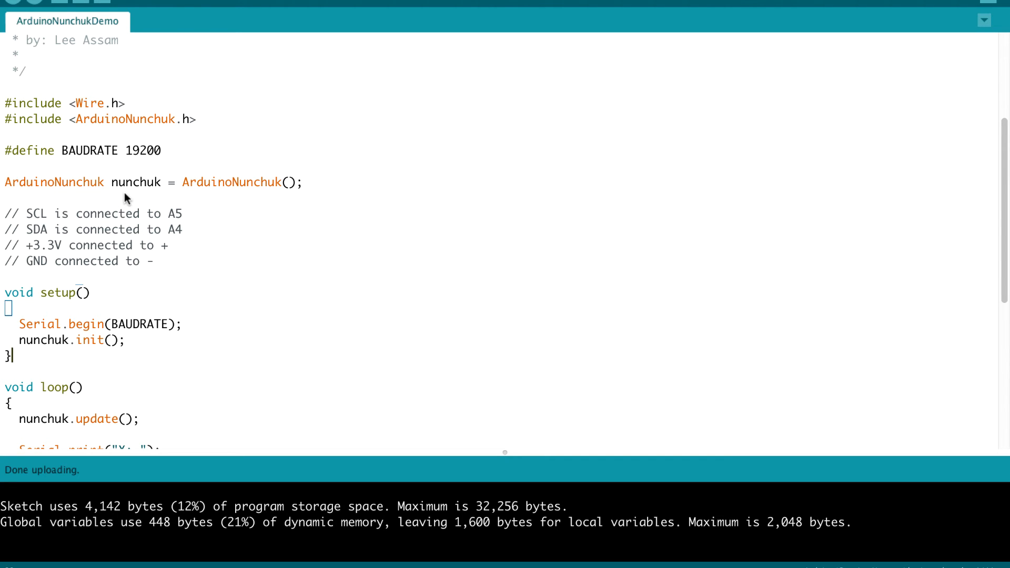
pyautogui.moveTo(147, 196)
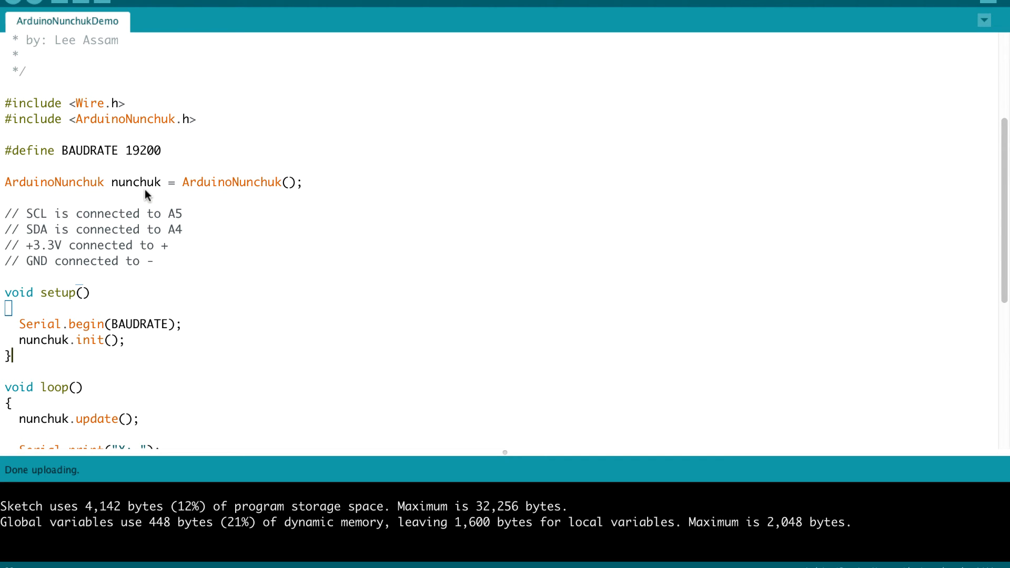
pyautogui.moveTo(32, 191)
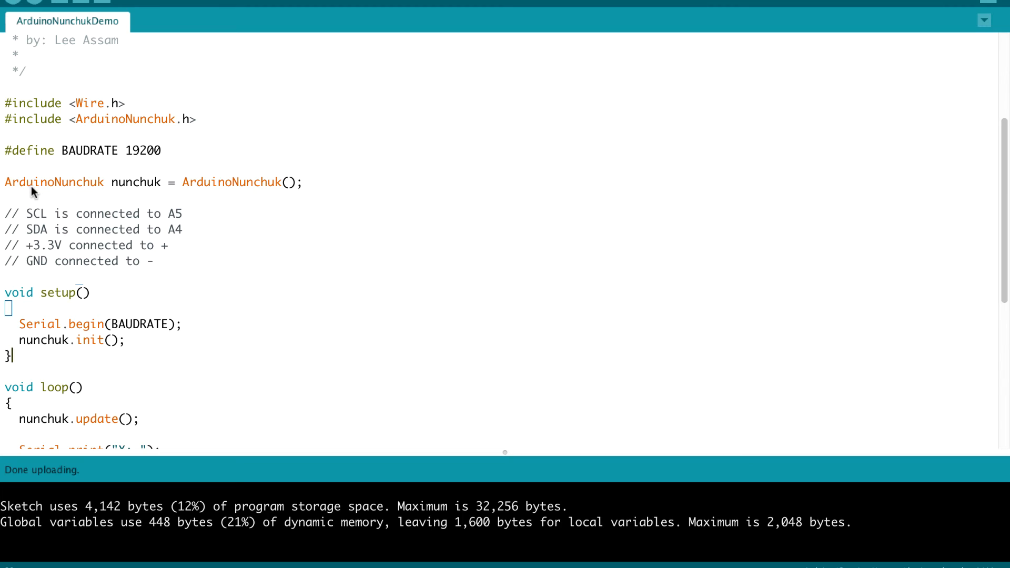
pyautogui.moveTo(161, 199)
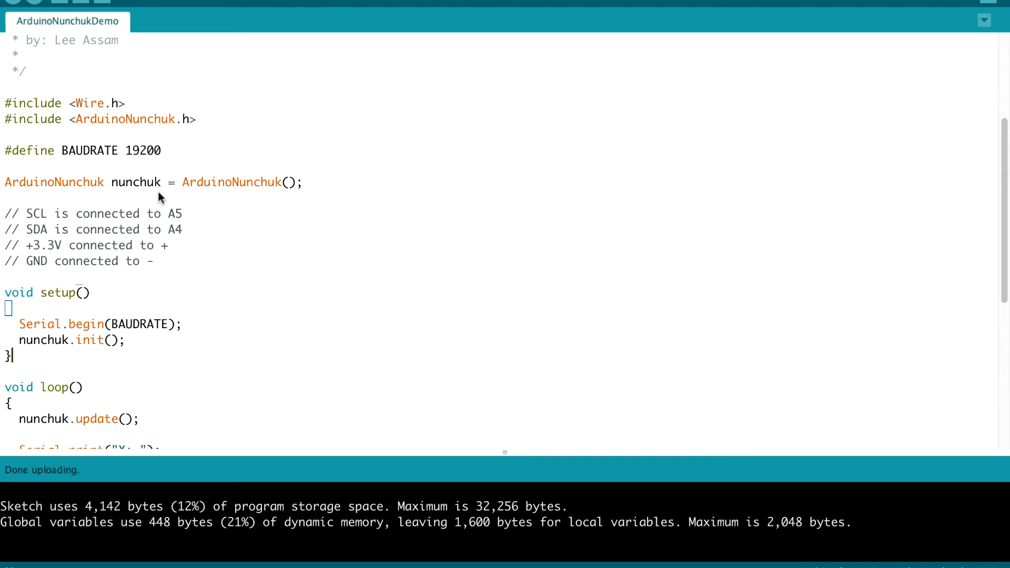
pyautogui.moveTo(294, 198)
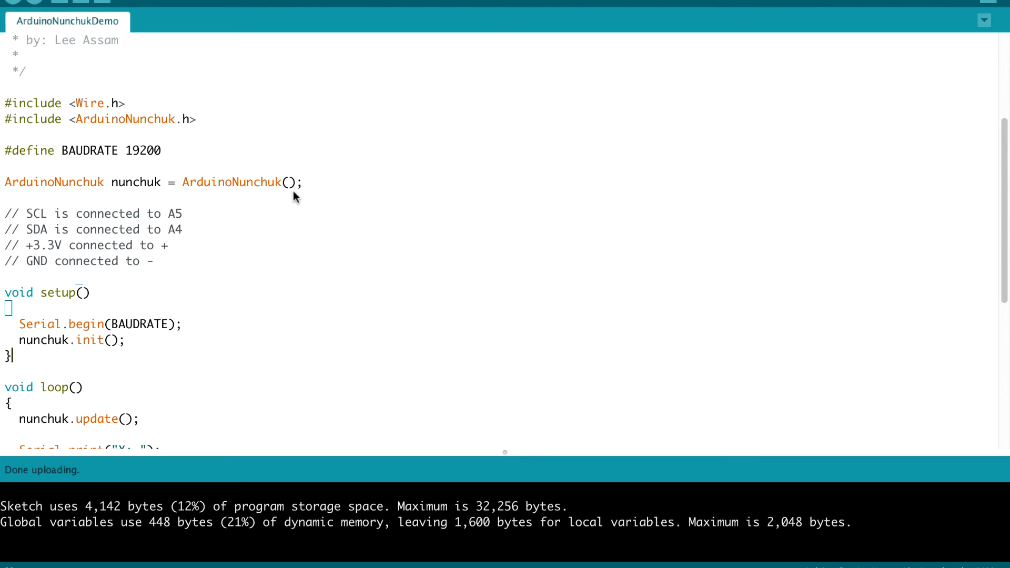
pyautogui.moveTo(288, 200)
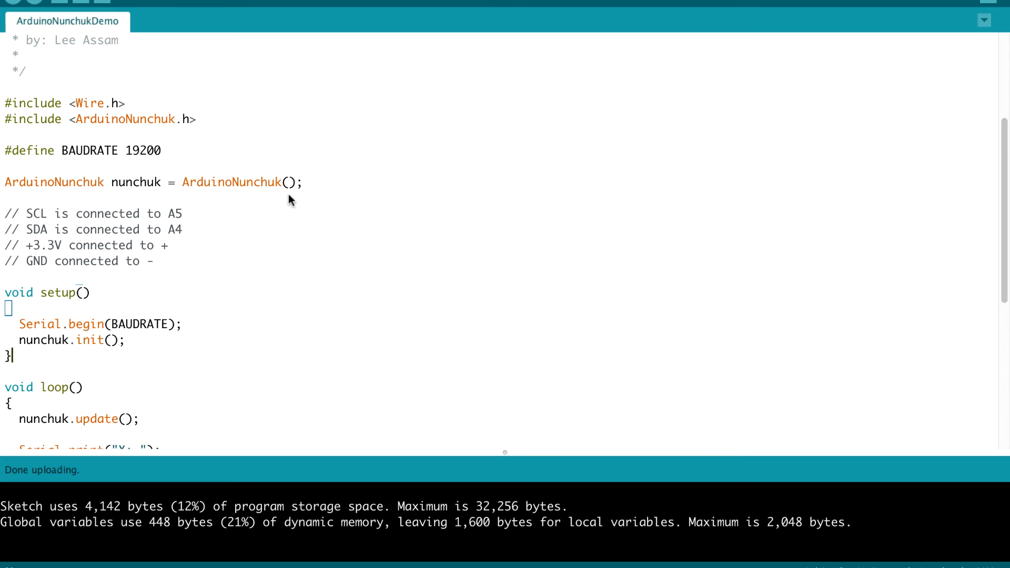
pyautogui.moveTo(152, 136)
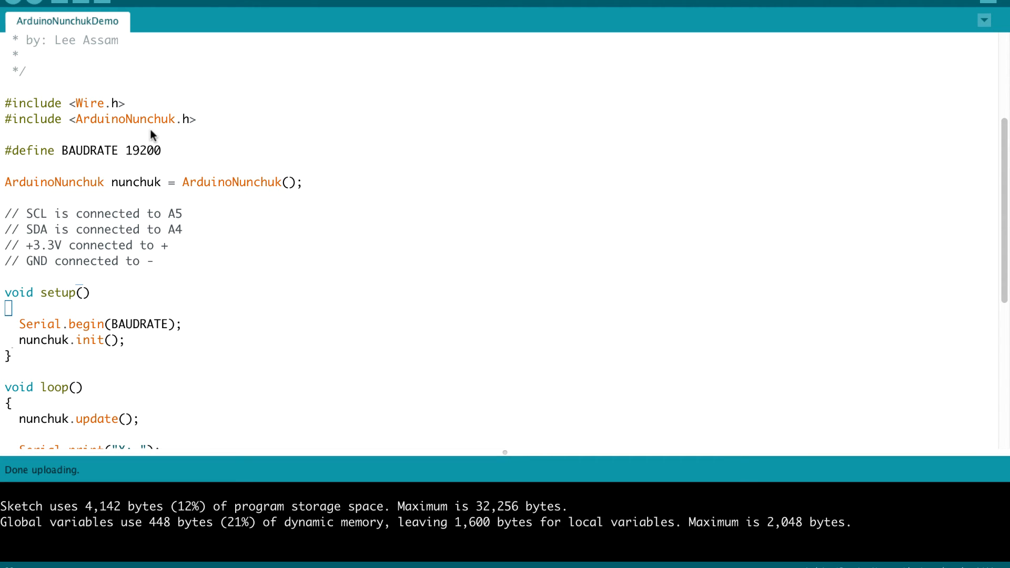
pyautogui.moveTo(979, 228)
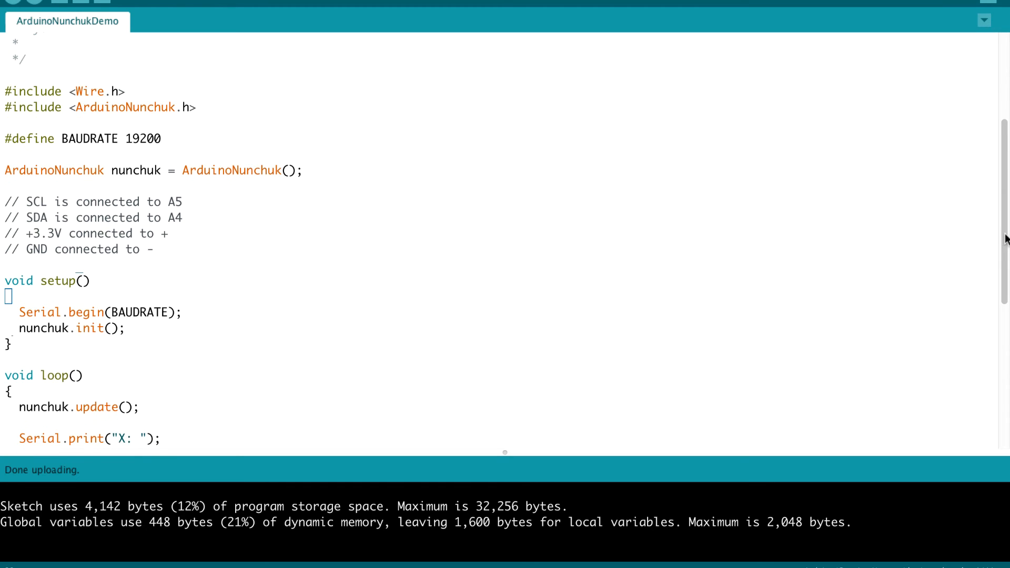
pyautogui.scroll(-3)
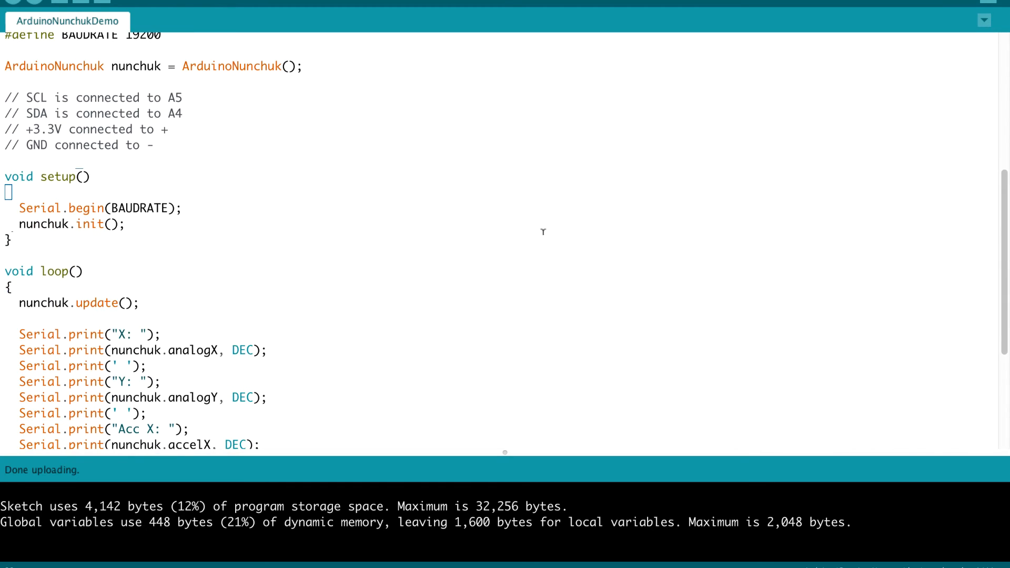
pyautogui.moveTo(77, 222)
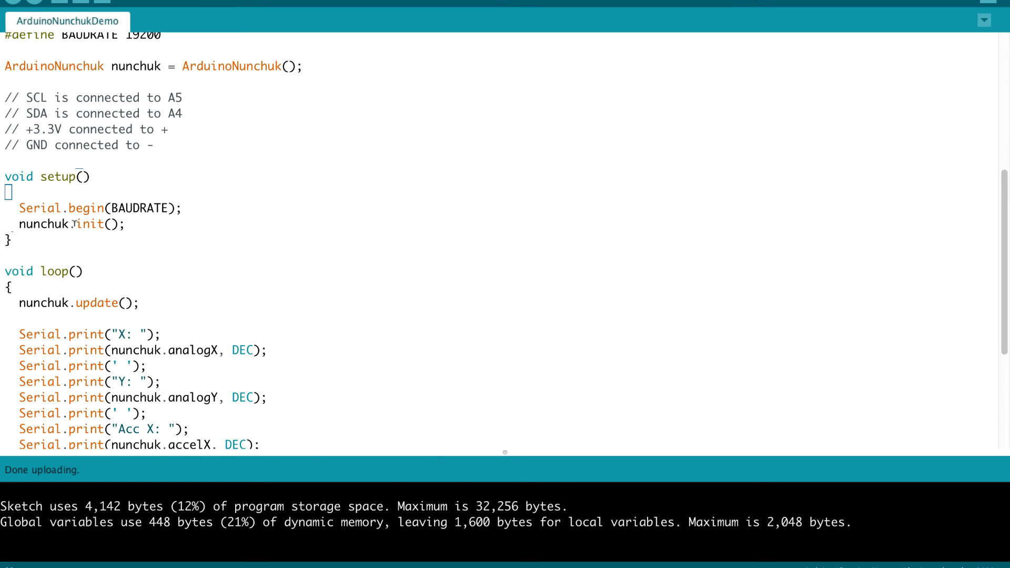
pyautogui.moveTo(319, 210)
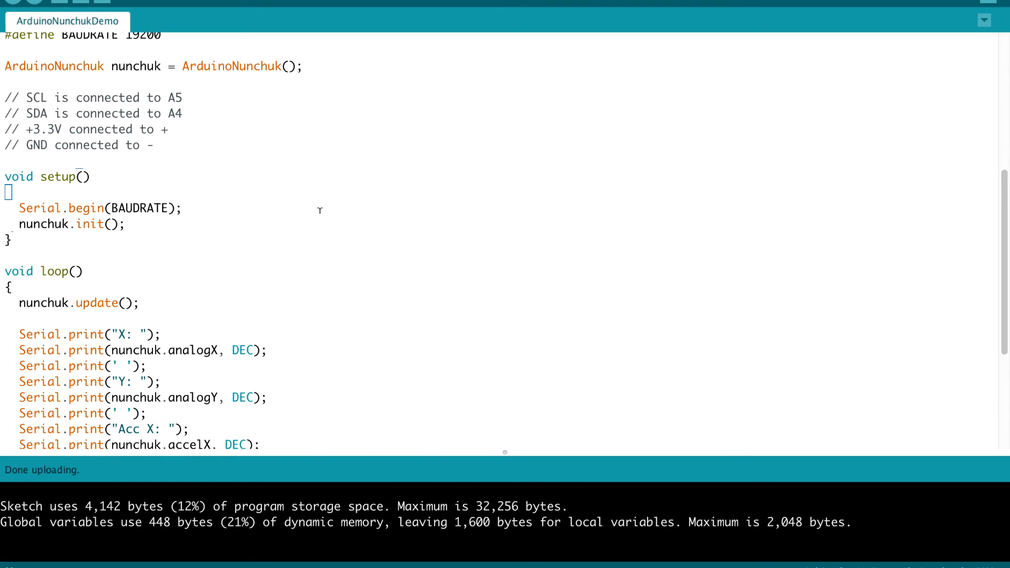
pyautogui.moveTo(1002, 265)
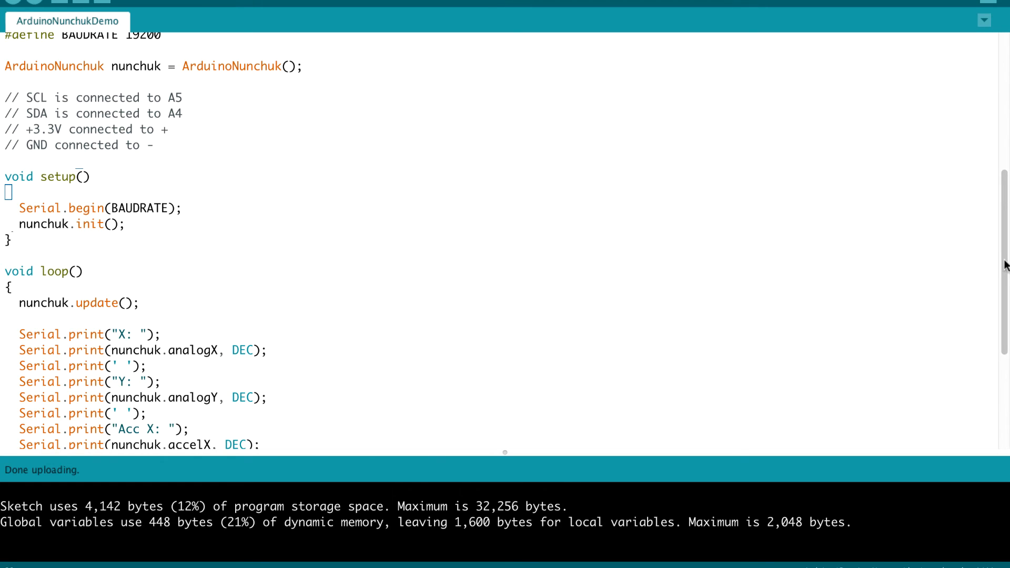
pyautogui.scroll(-3)
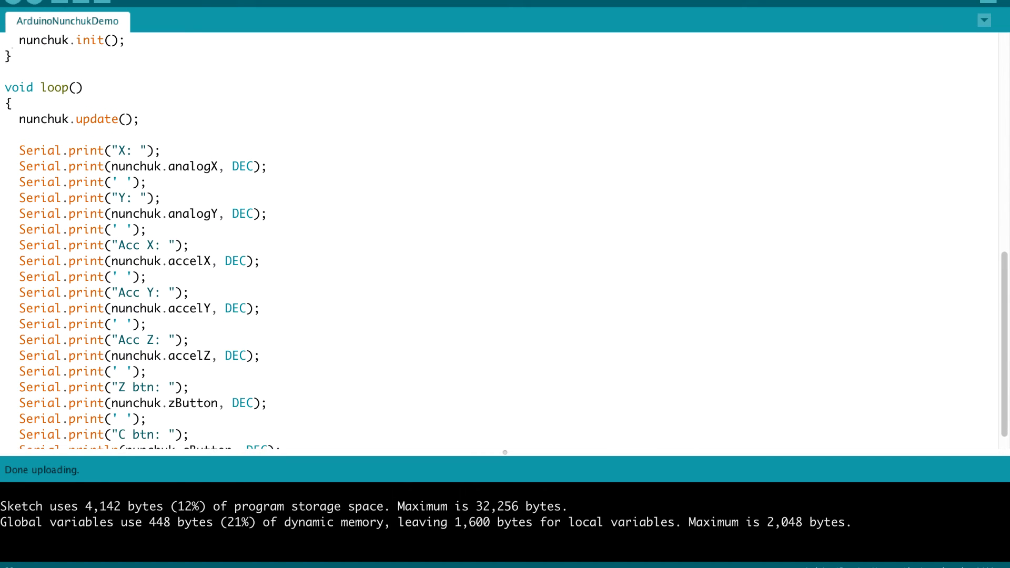
pyautogui.scroll(3)
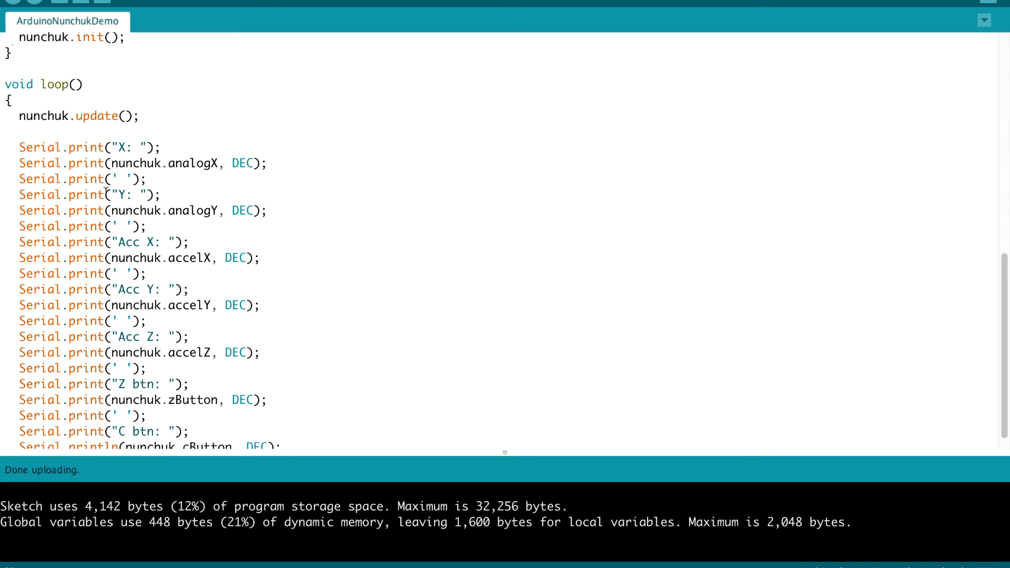
pyautogui.moveTo(187, 209)
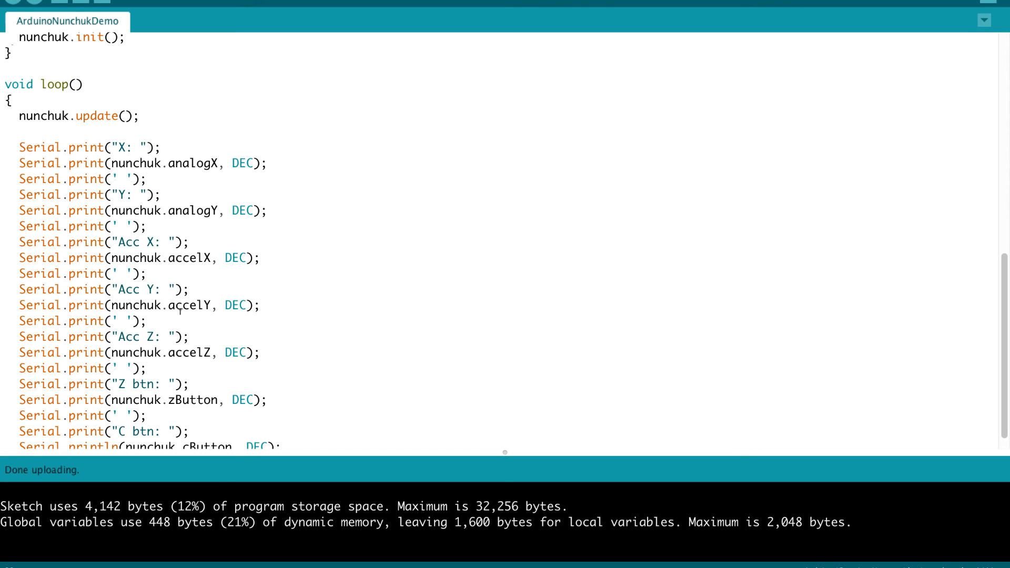
pyautogui.moveTo(212, 352)
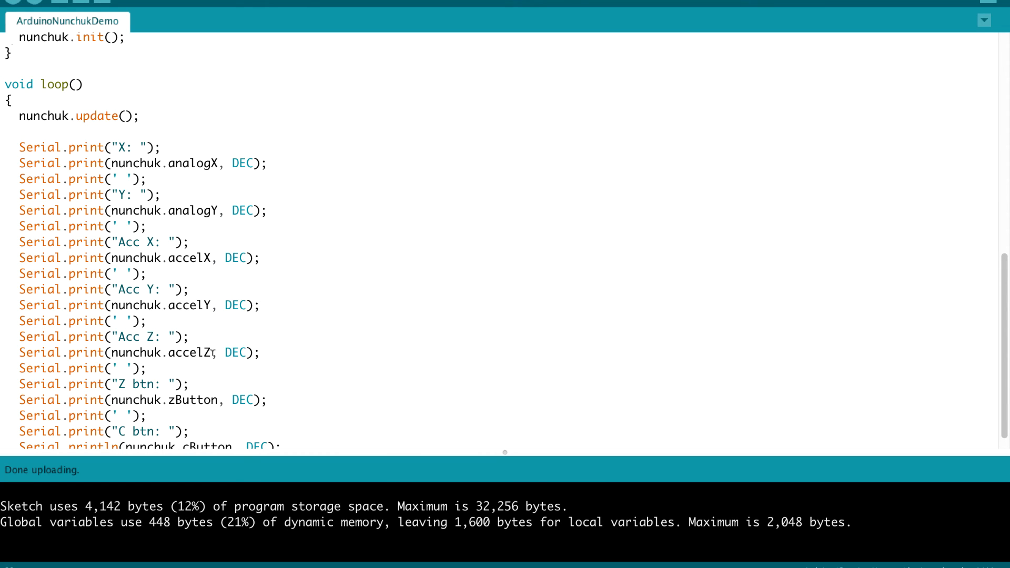
pyautogui.moveTo(412, 321)
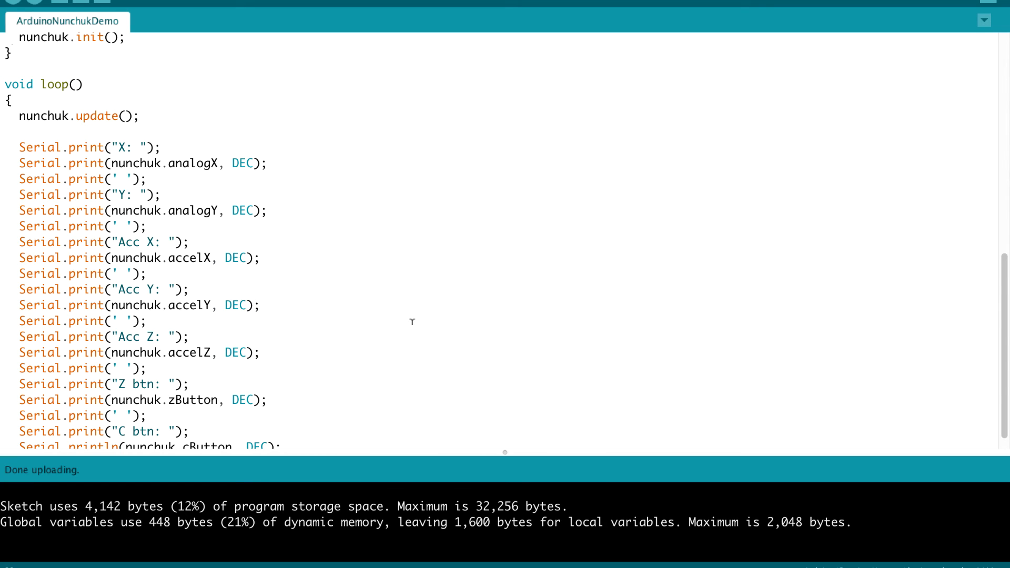
pyautogui.click(9, 52)
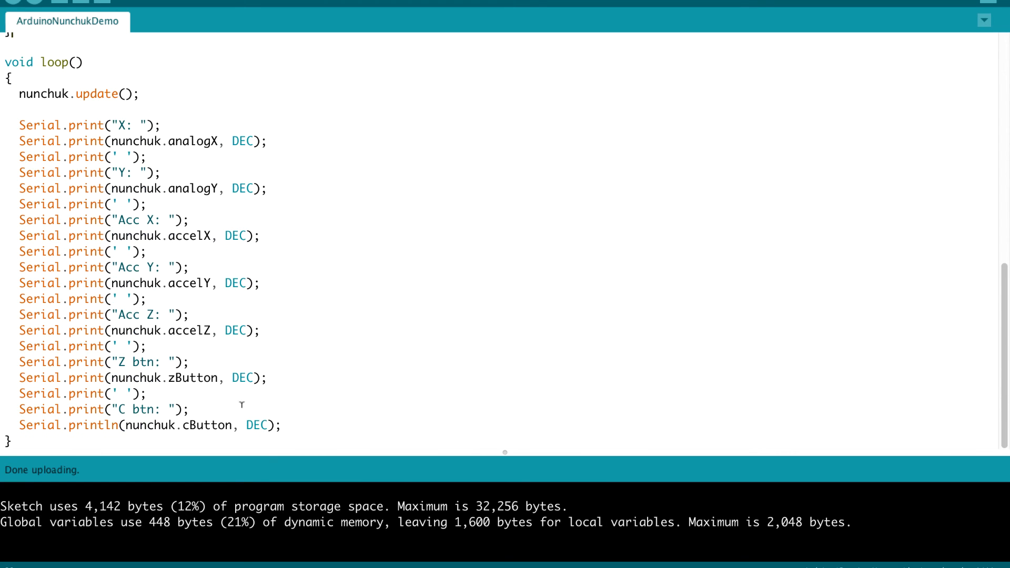
pyautogui.moveTo(222, 378)
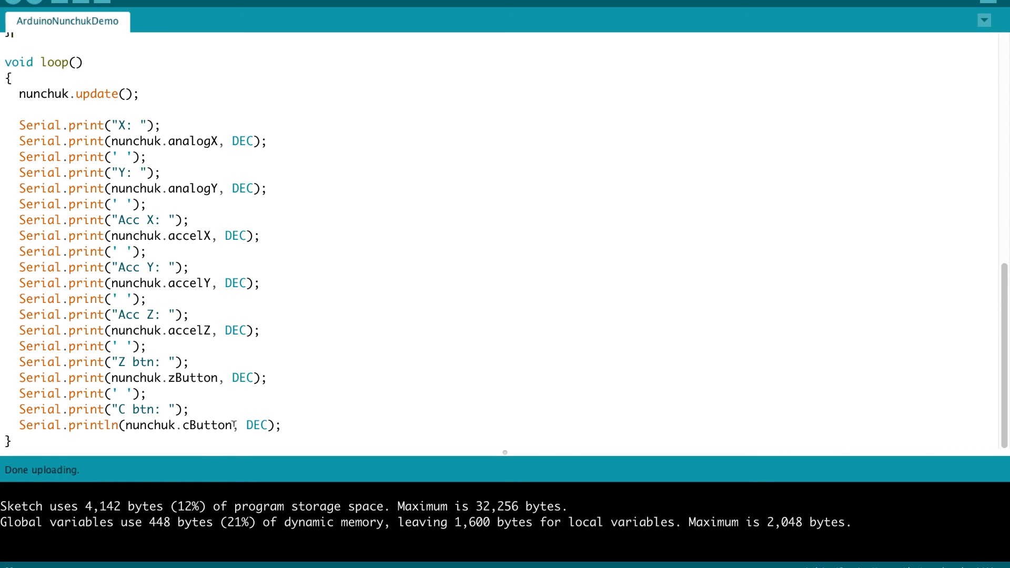
pyautogui.moveTo(357, 371)
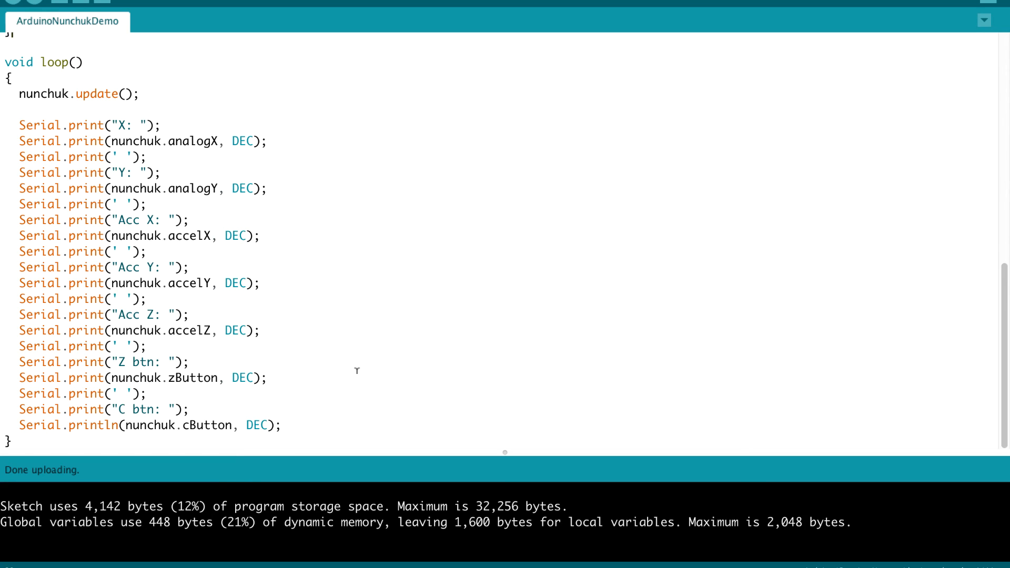